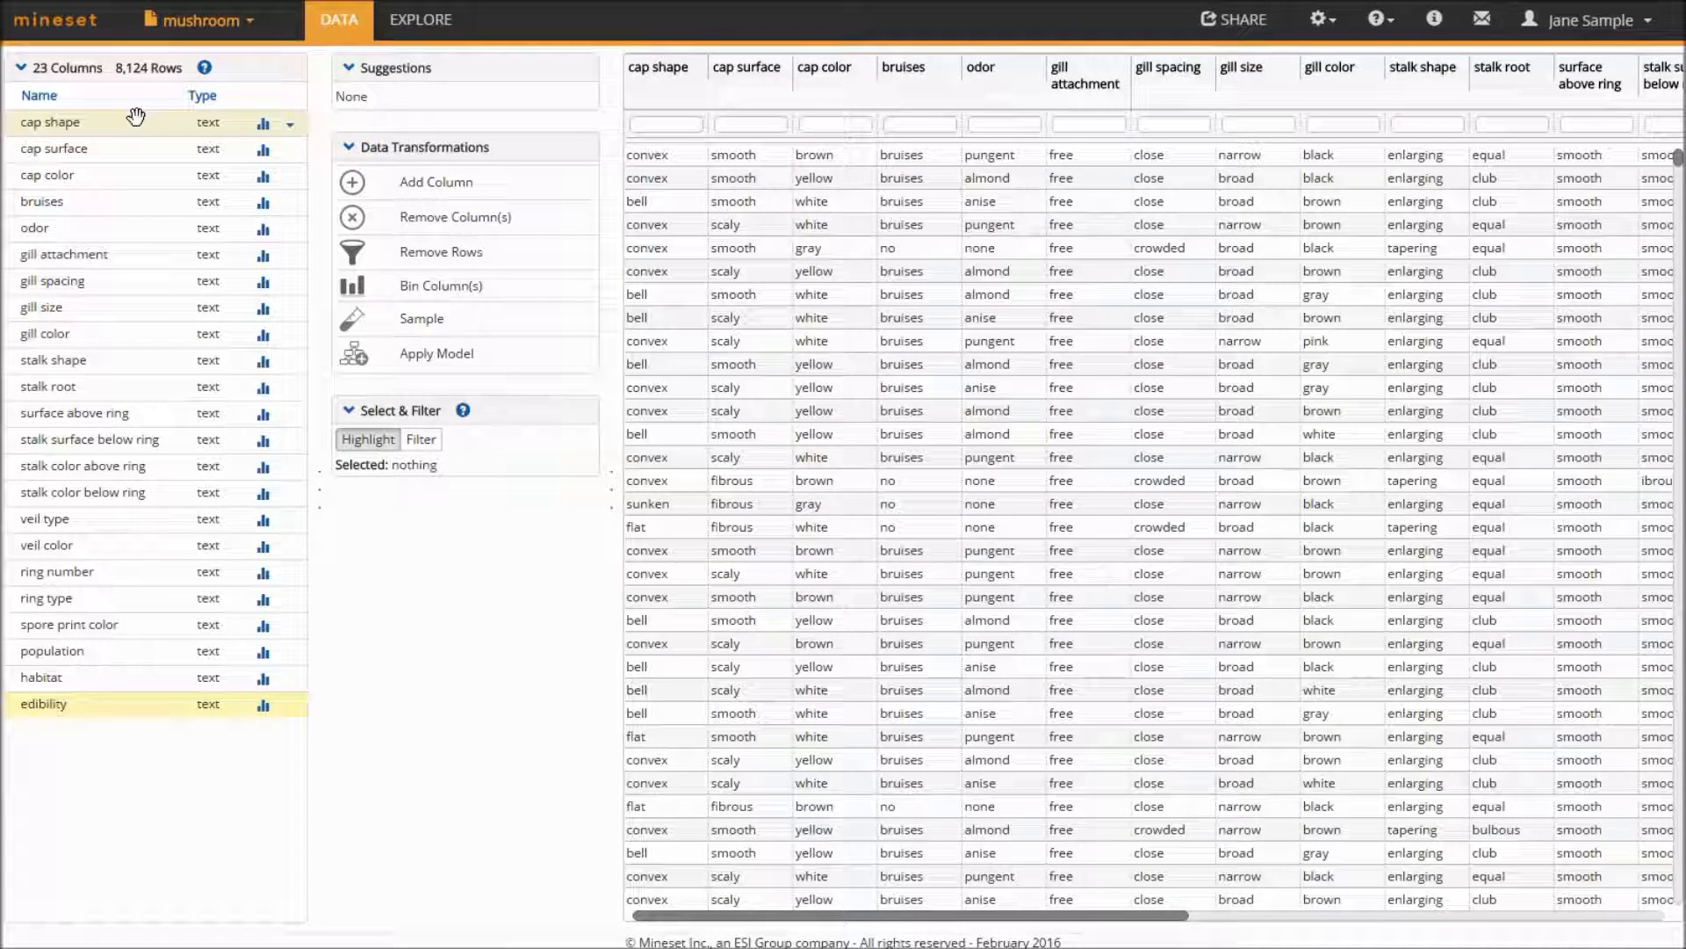
mouse_move(127, 235)
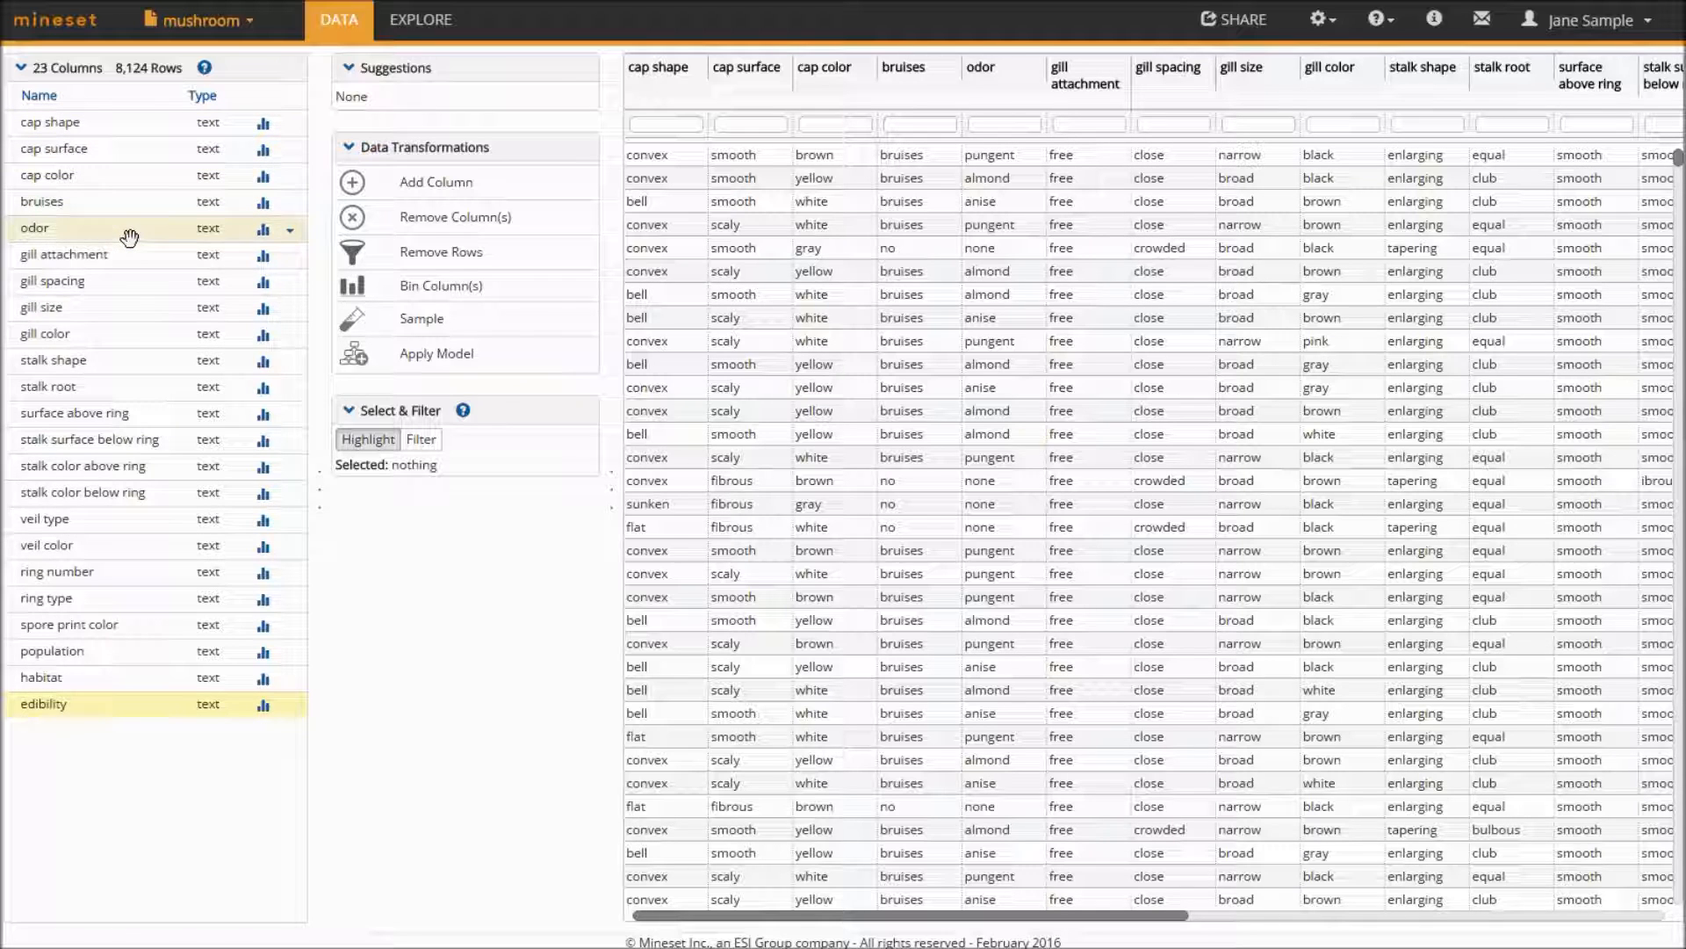
mouse_move(137, 491)
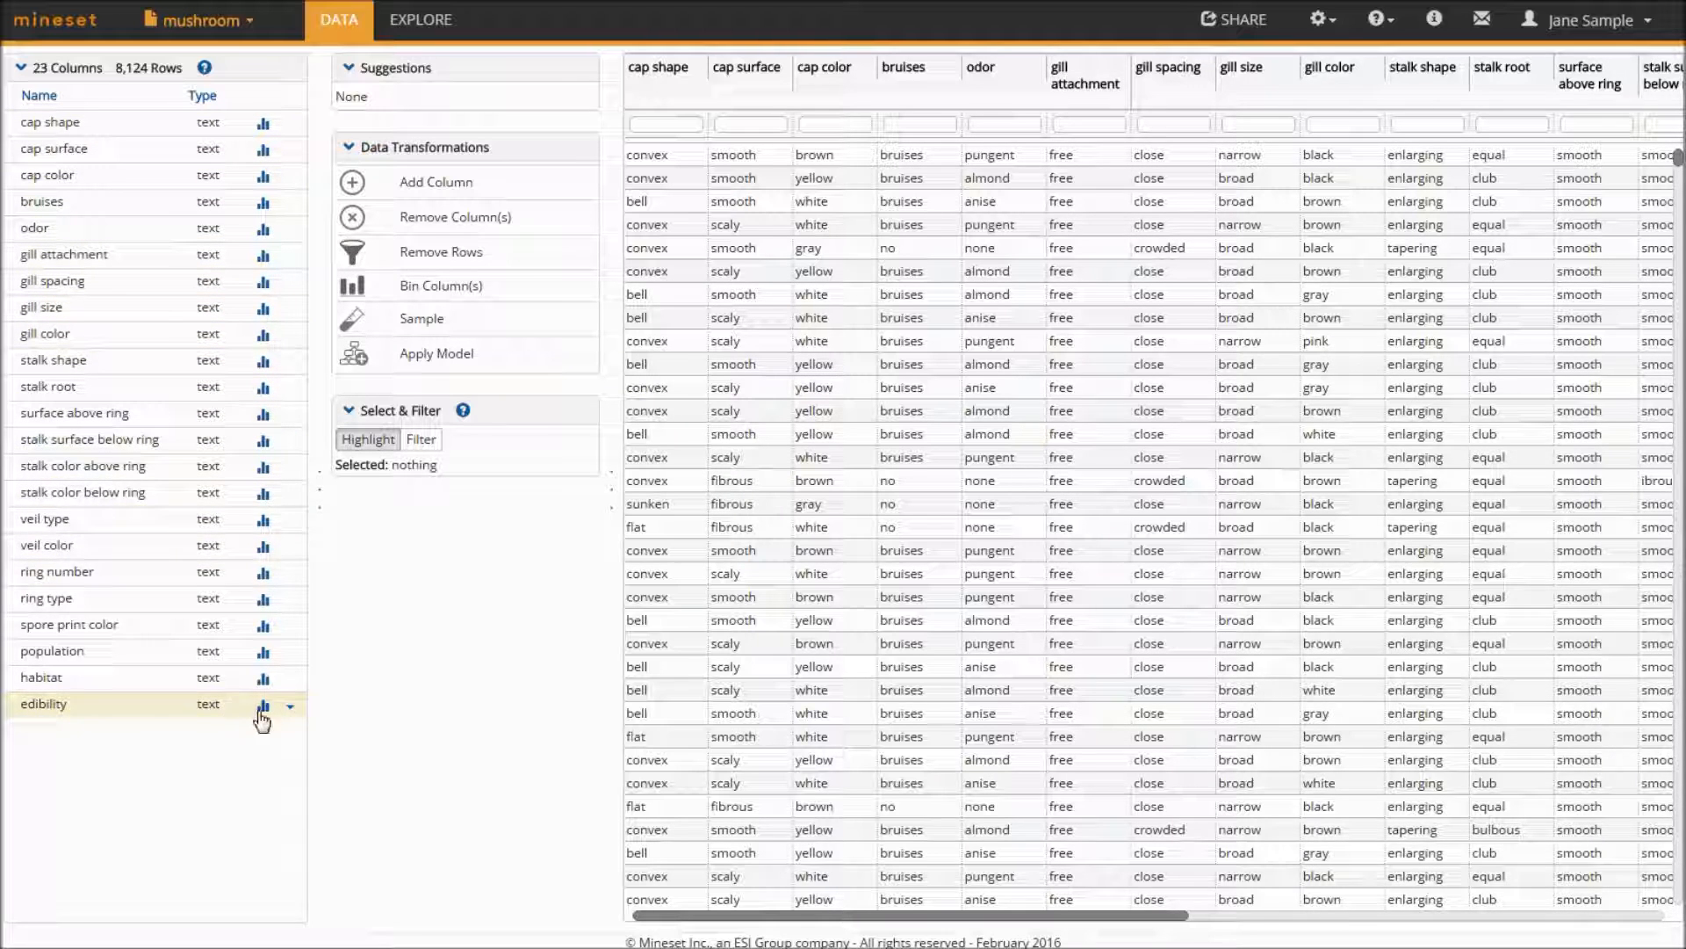
View and dismiss the edibility distribution chart, then move to exploring the mushroom data.
left_click(262, 708)
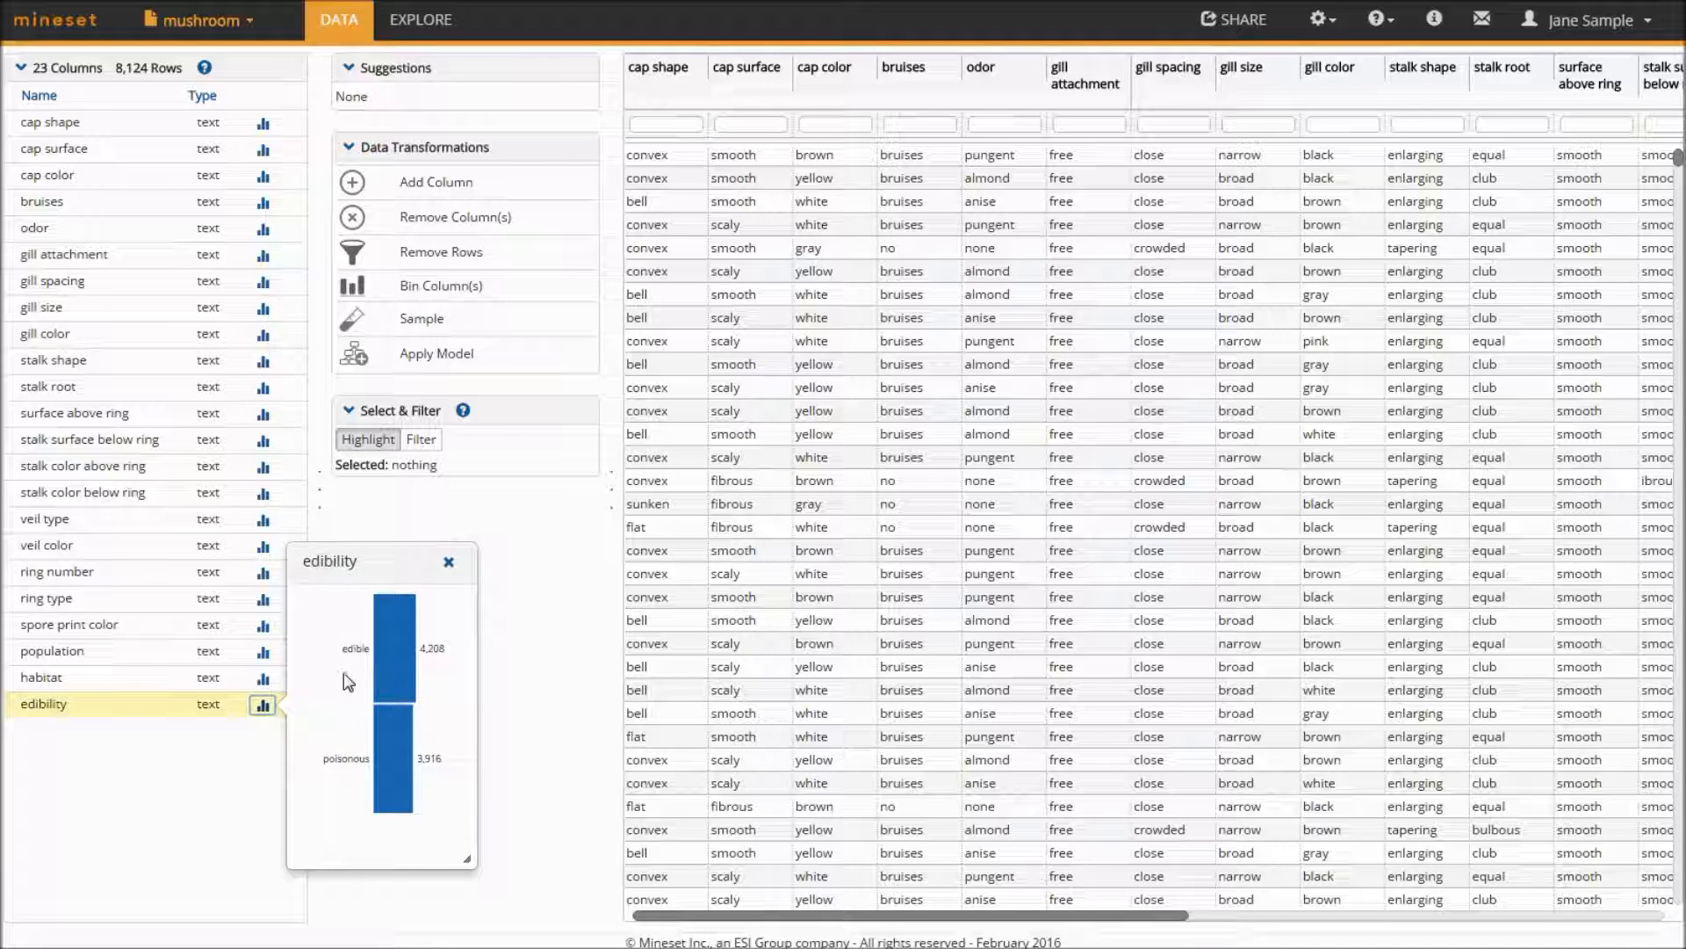
mouse_move(395, 645)
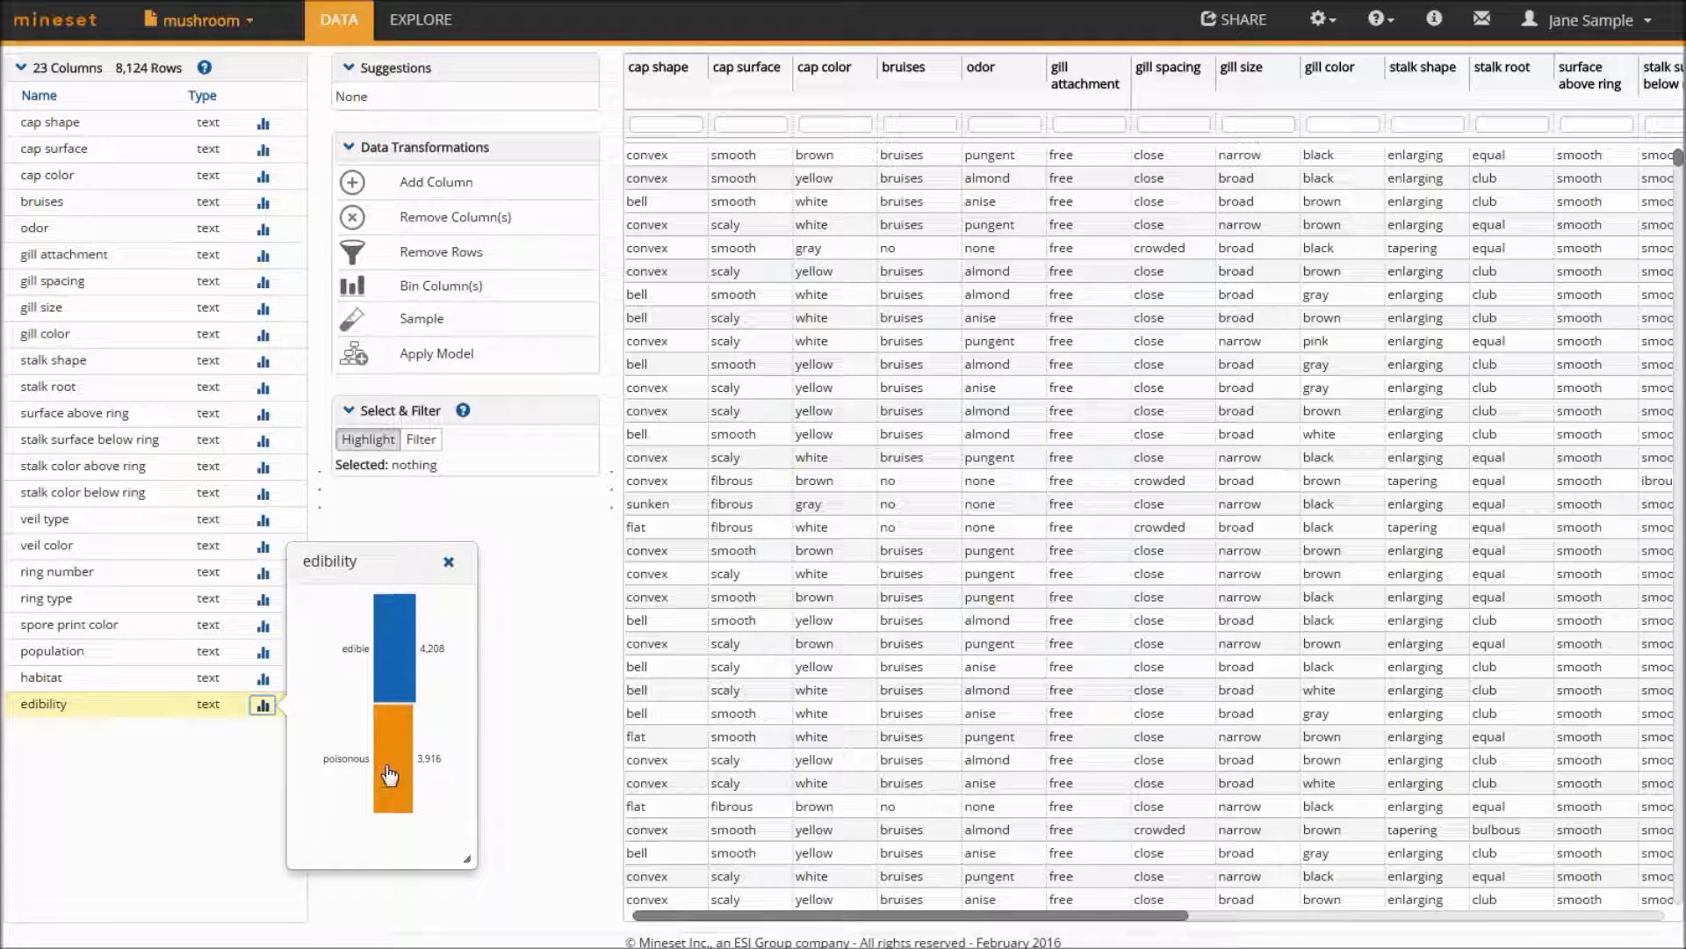
mouse_move(392, 775)
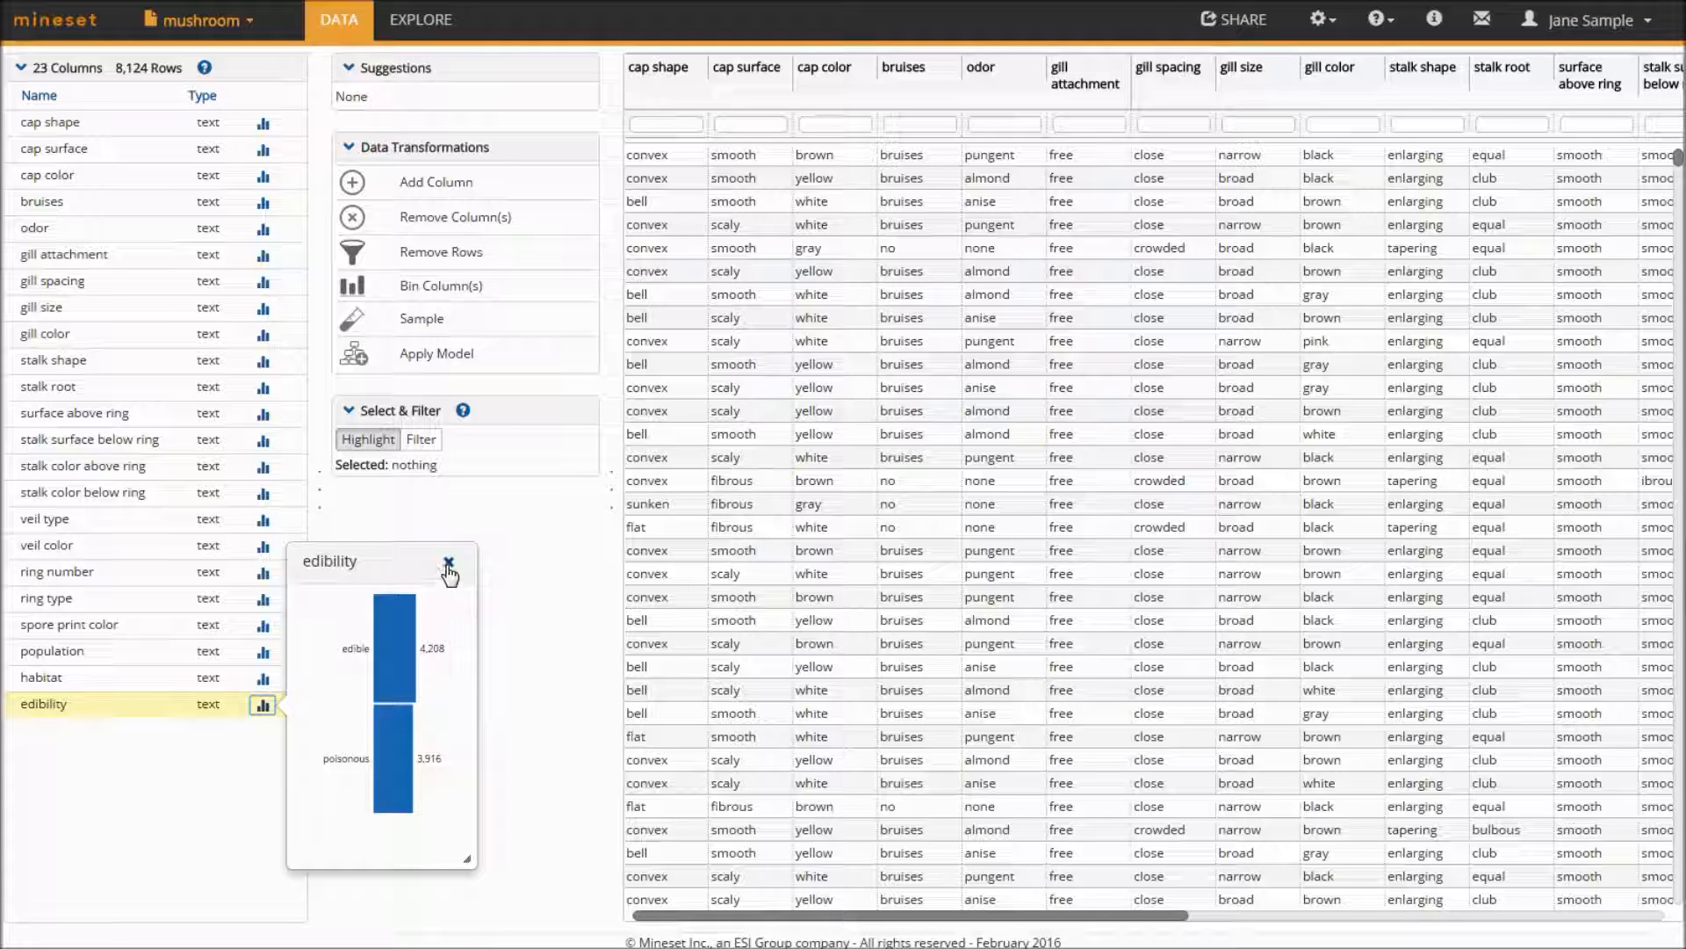
left_click(448, 564)
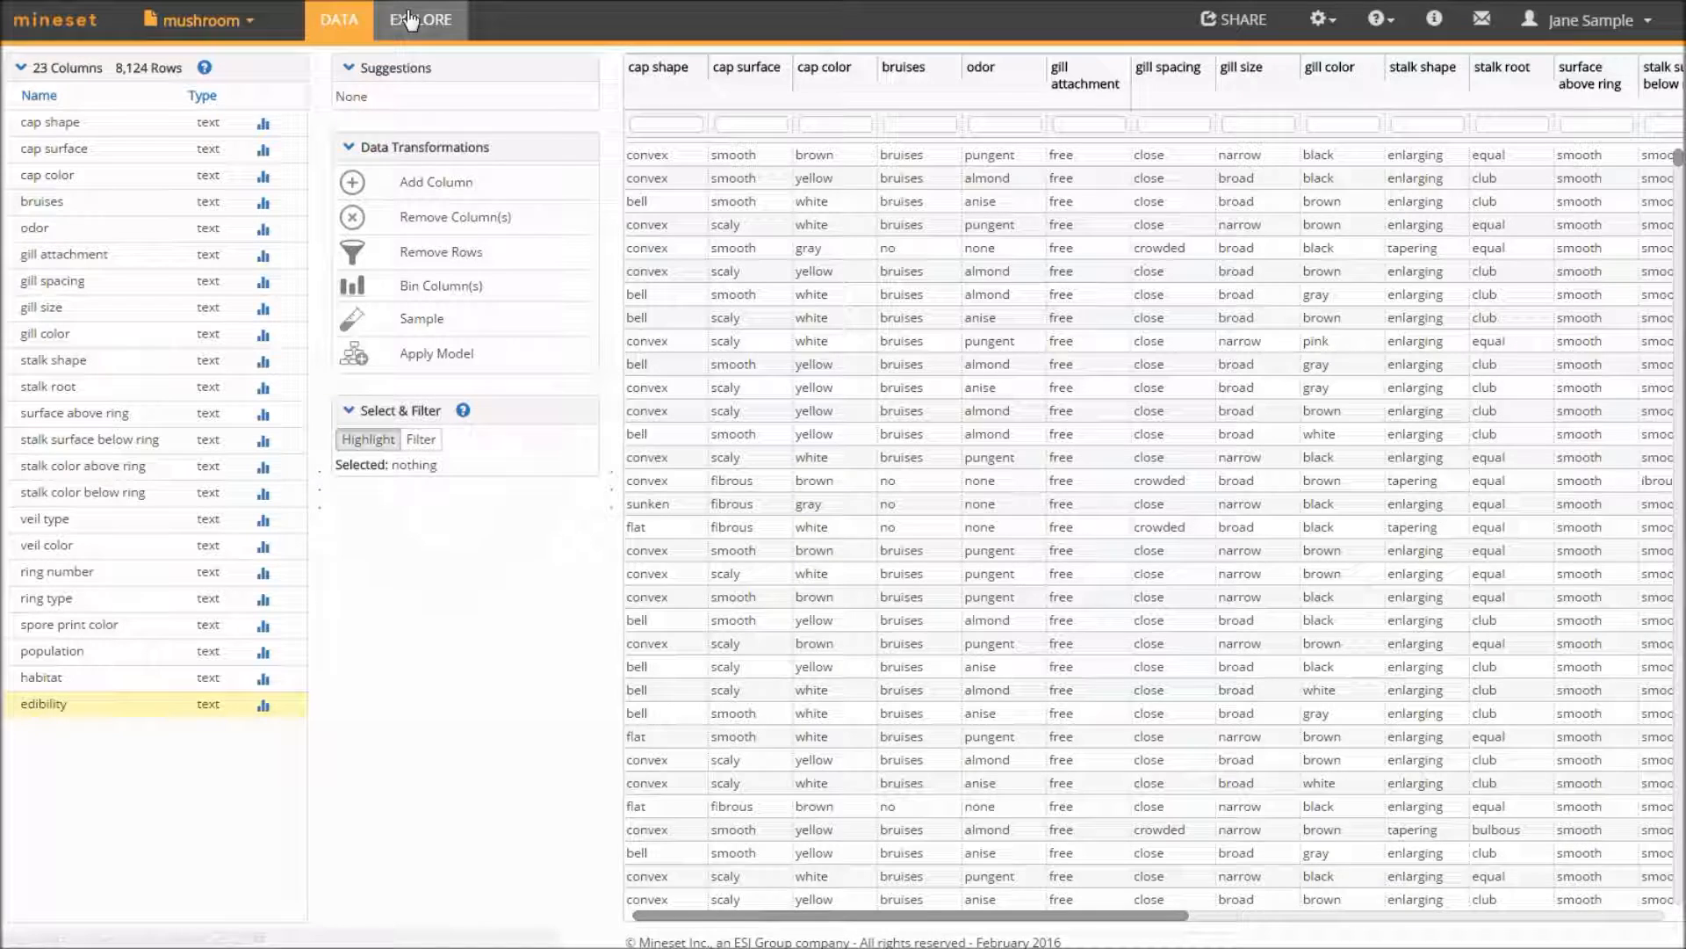
left_click(419, 20)
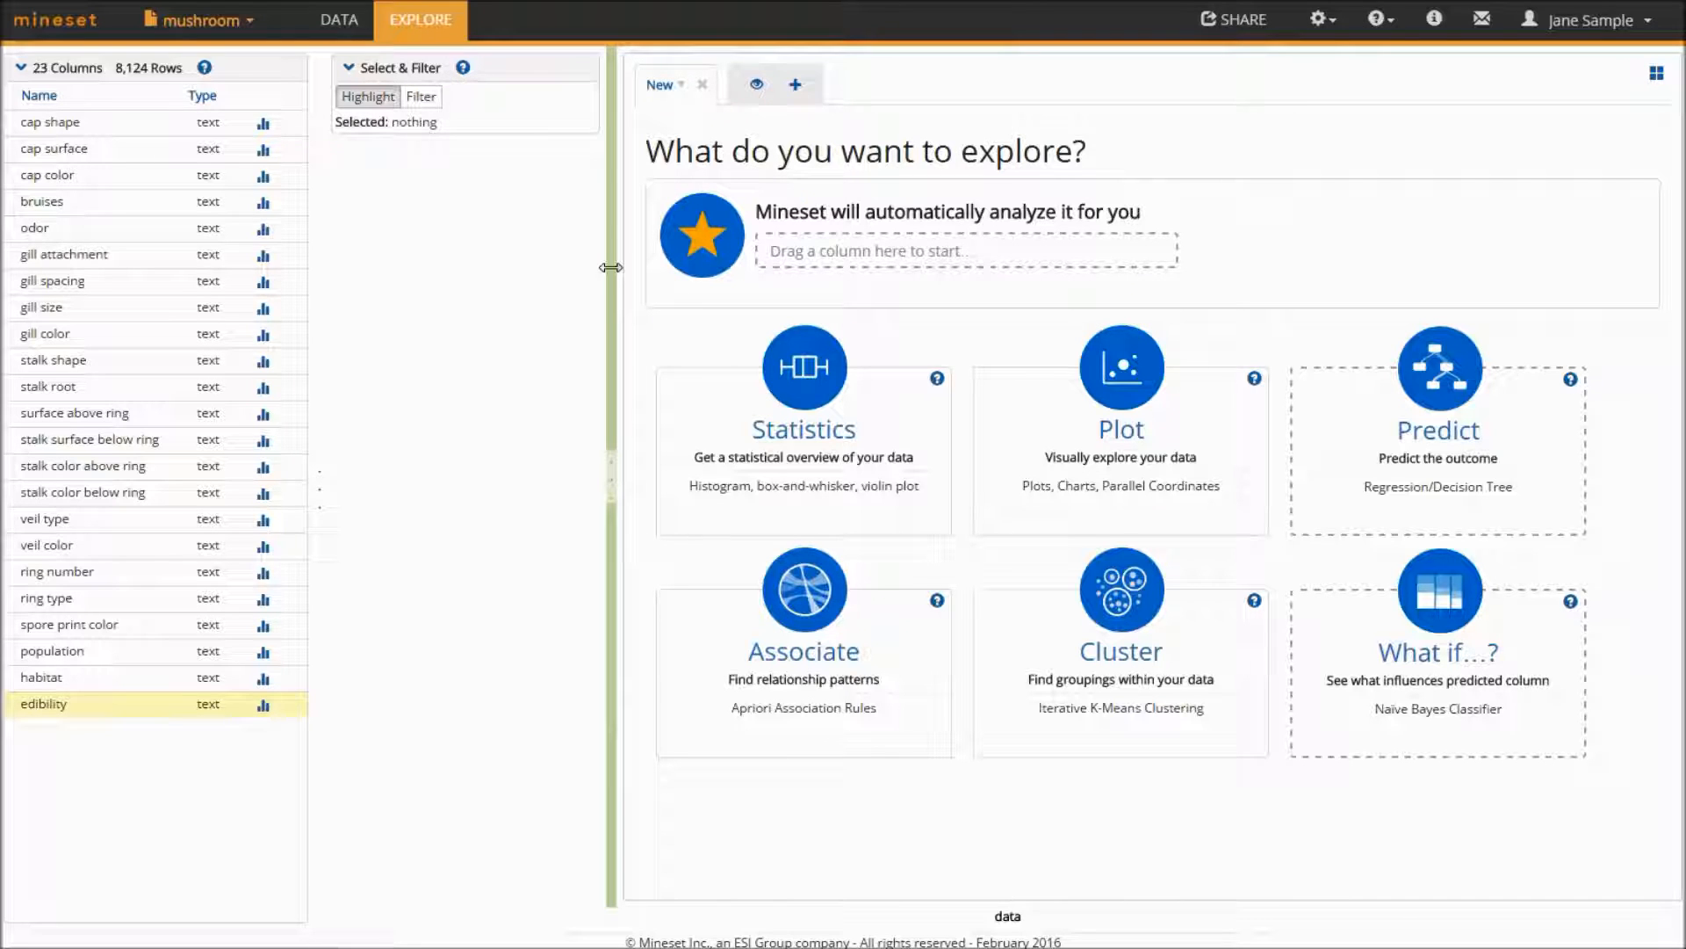
mouse_move(1367, 655)
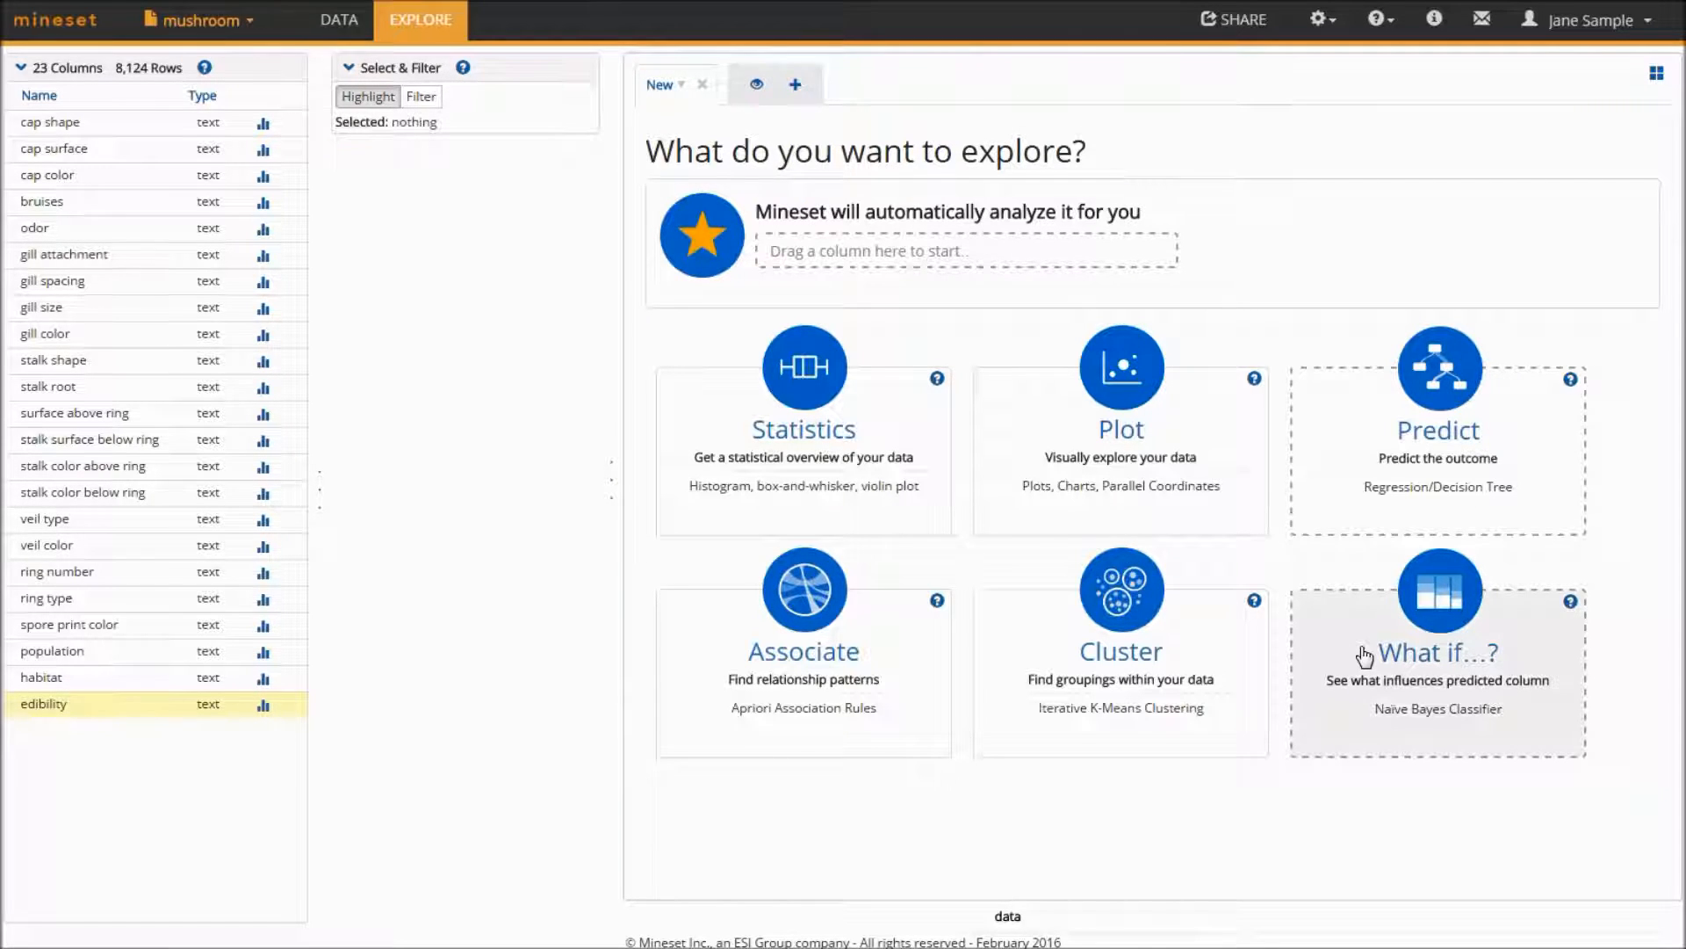
Build a what-if model predicting edibility, then a second one in a new visualization.
left_click(1437, 652)
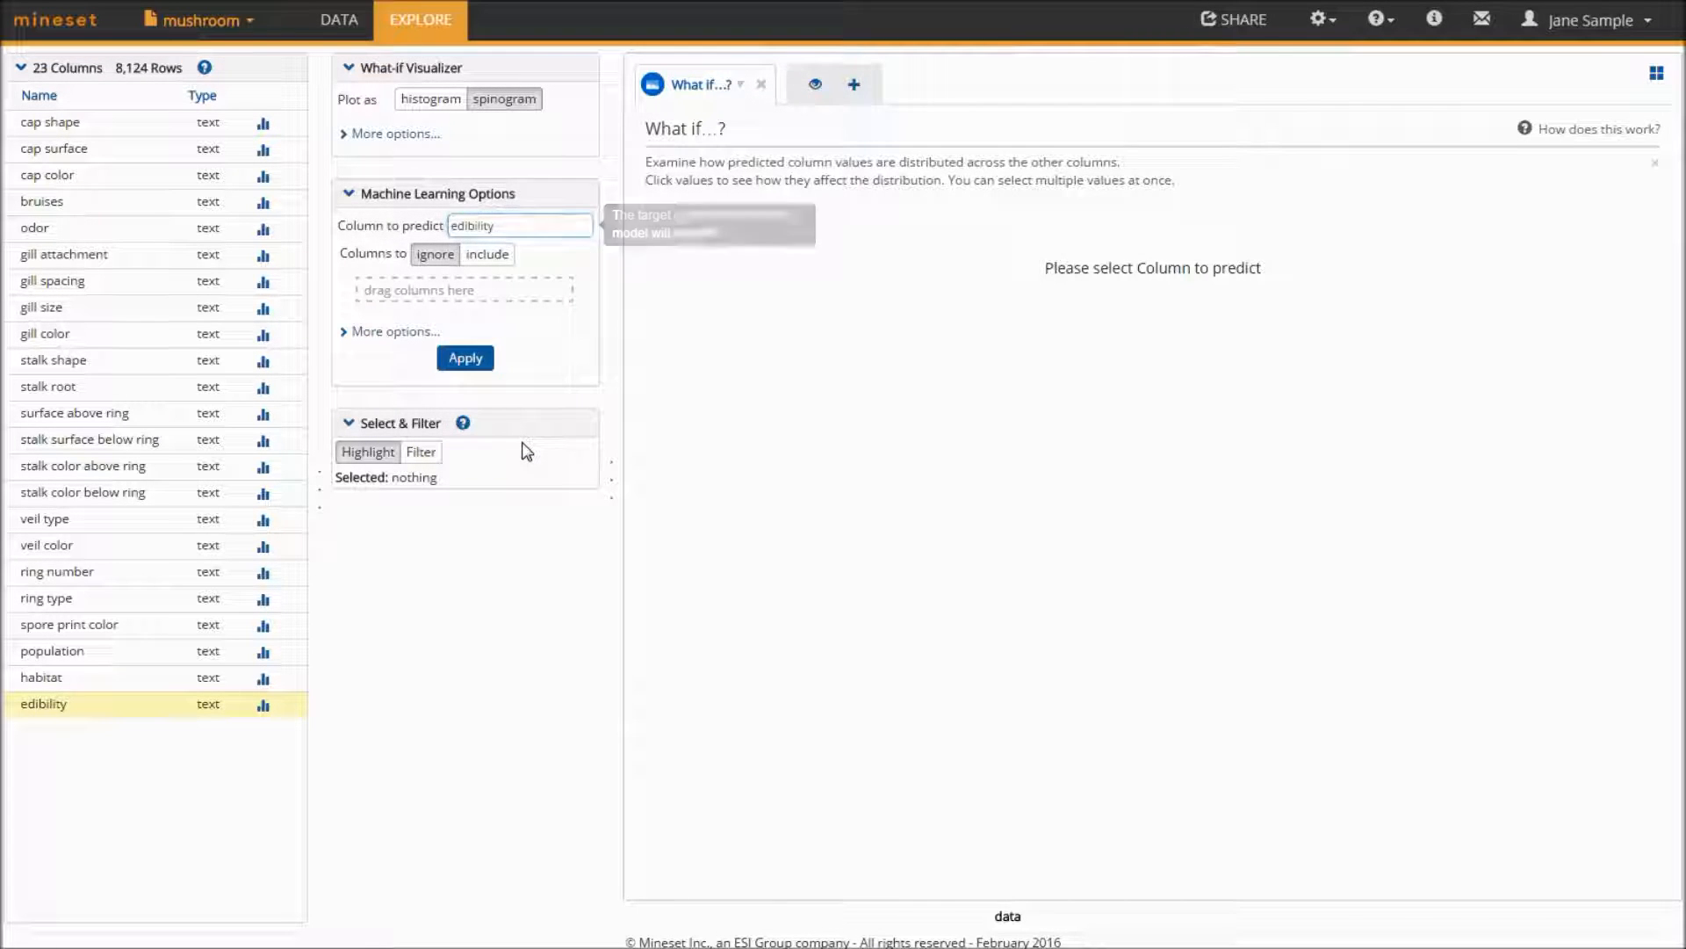
left_click(464, 357)
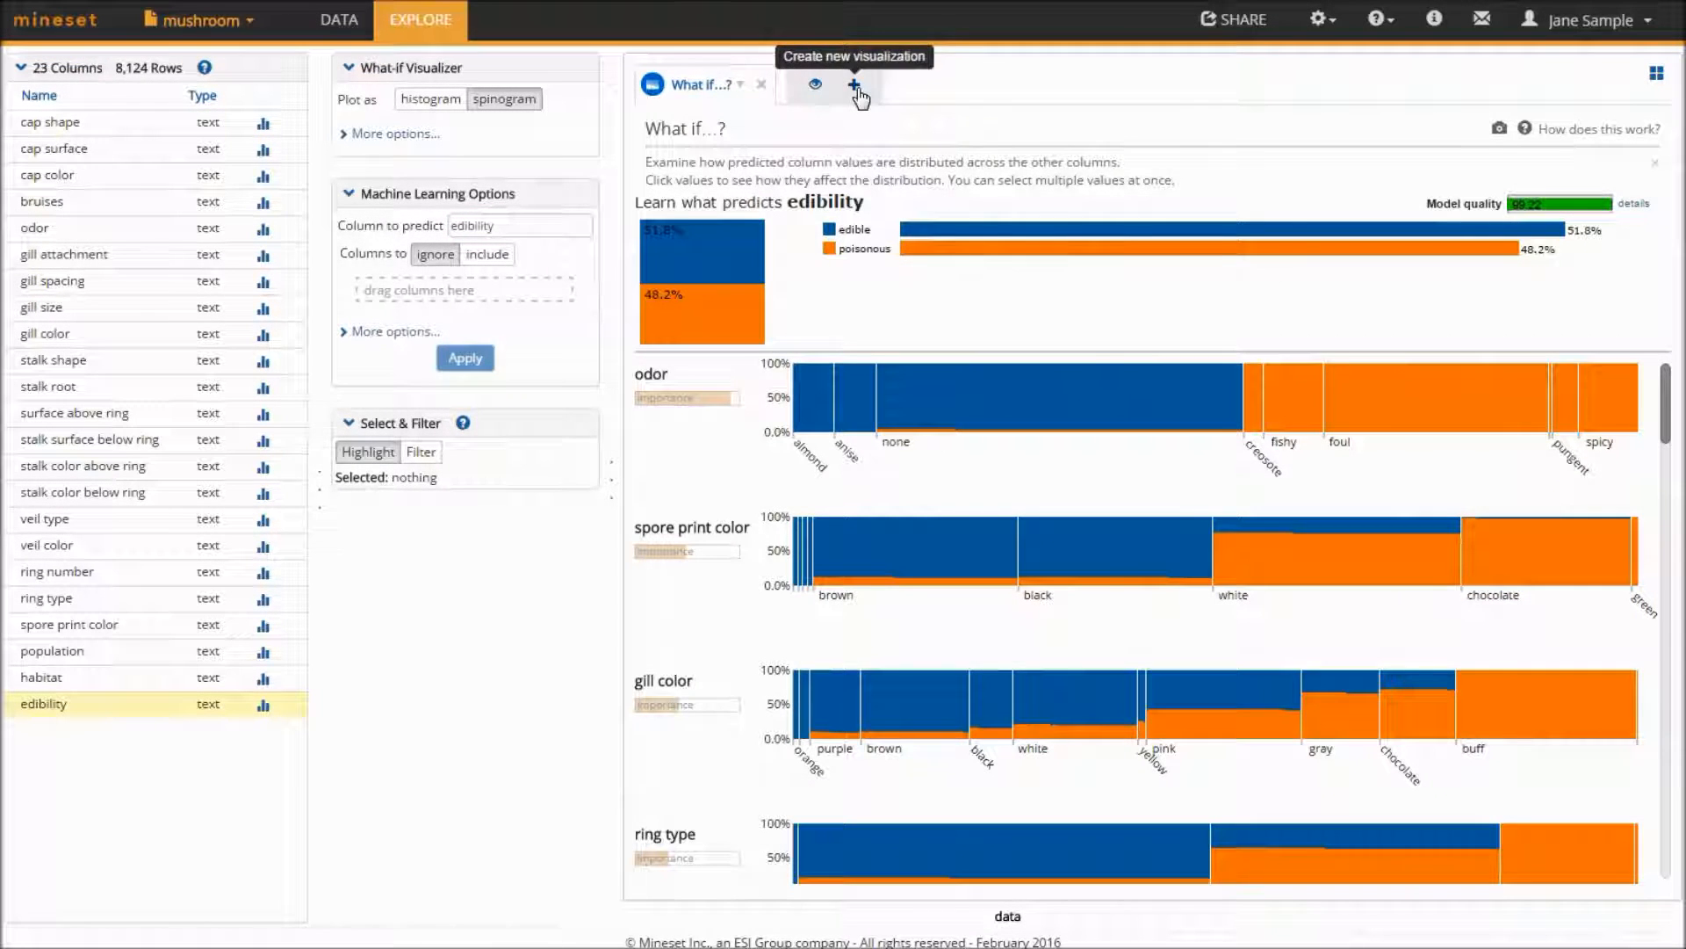
left_click(857, 84)
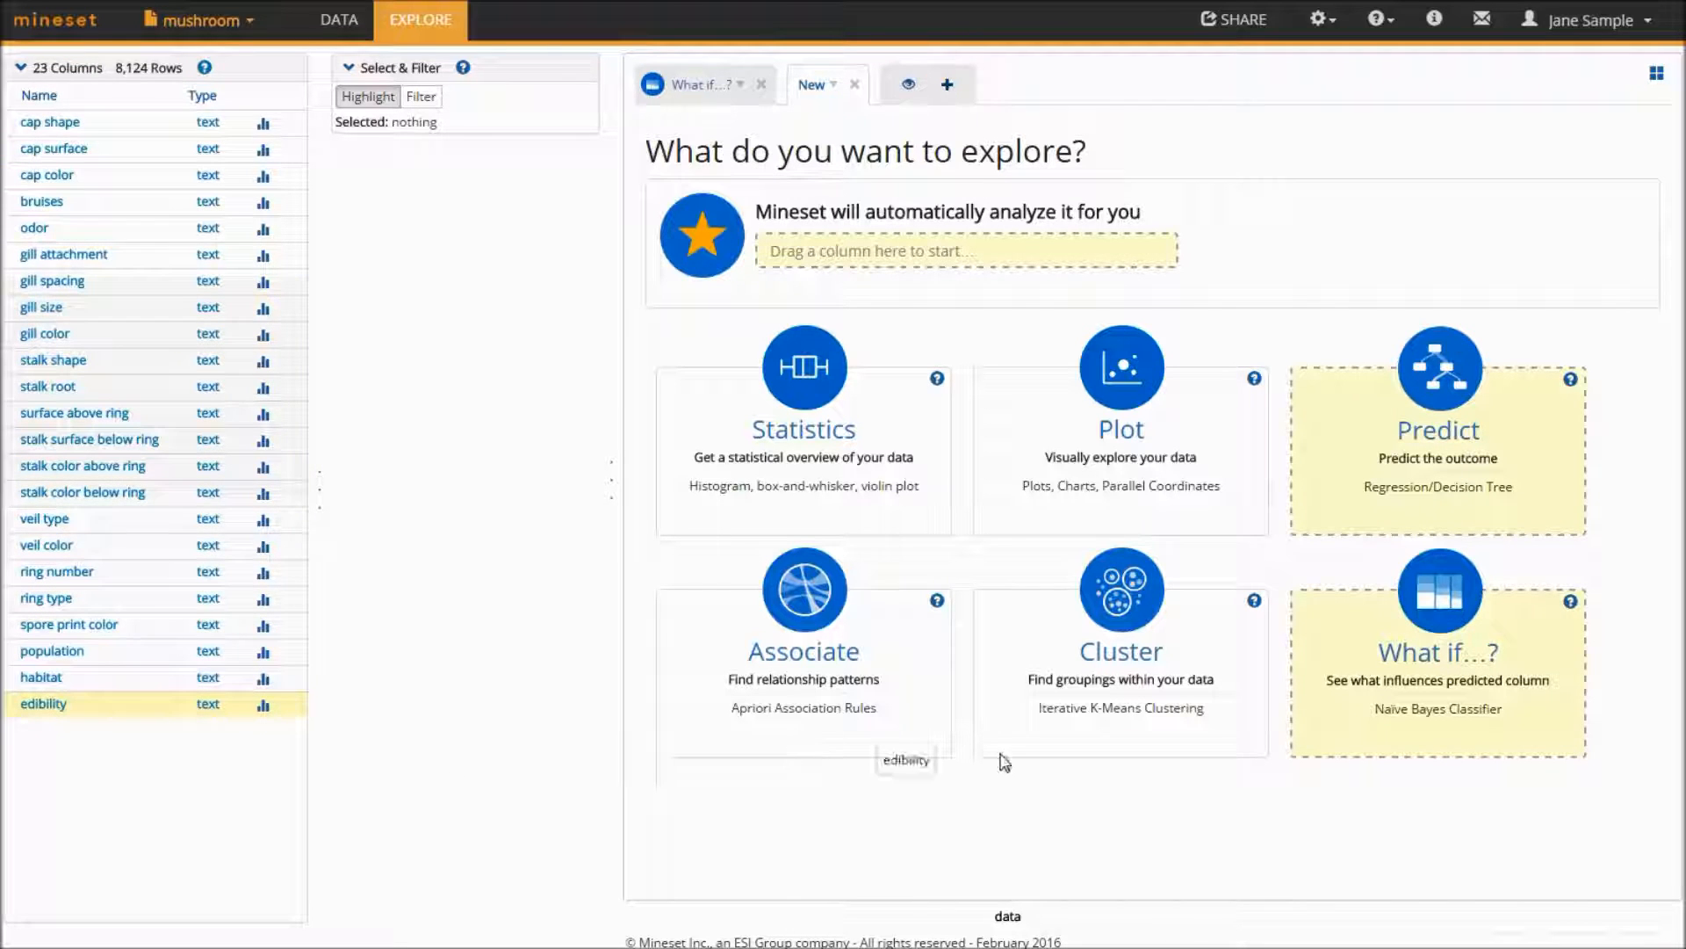
left_click(1437, 667)
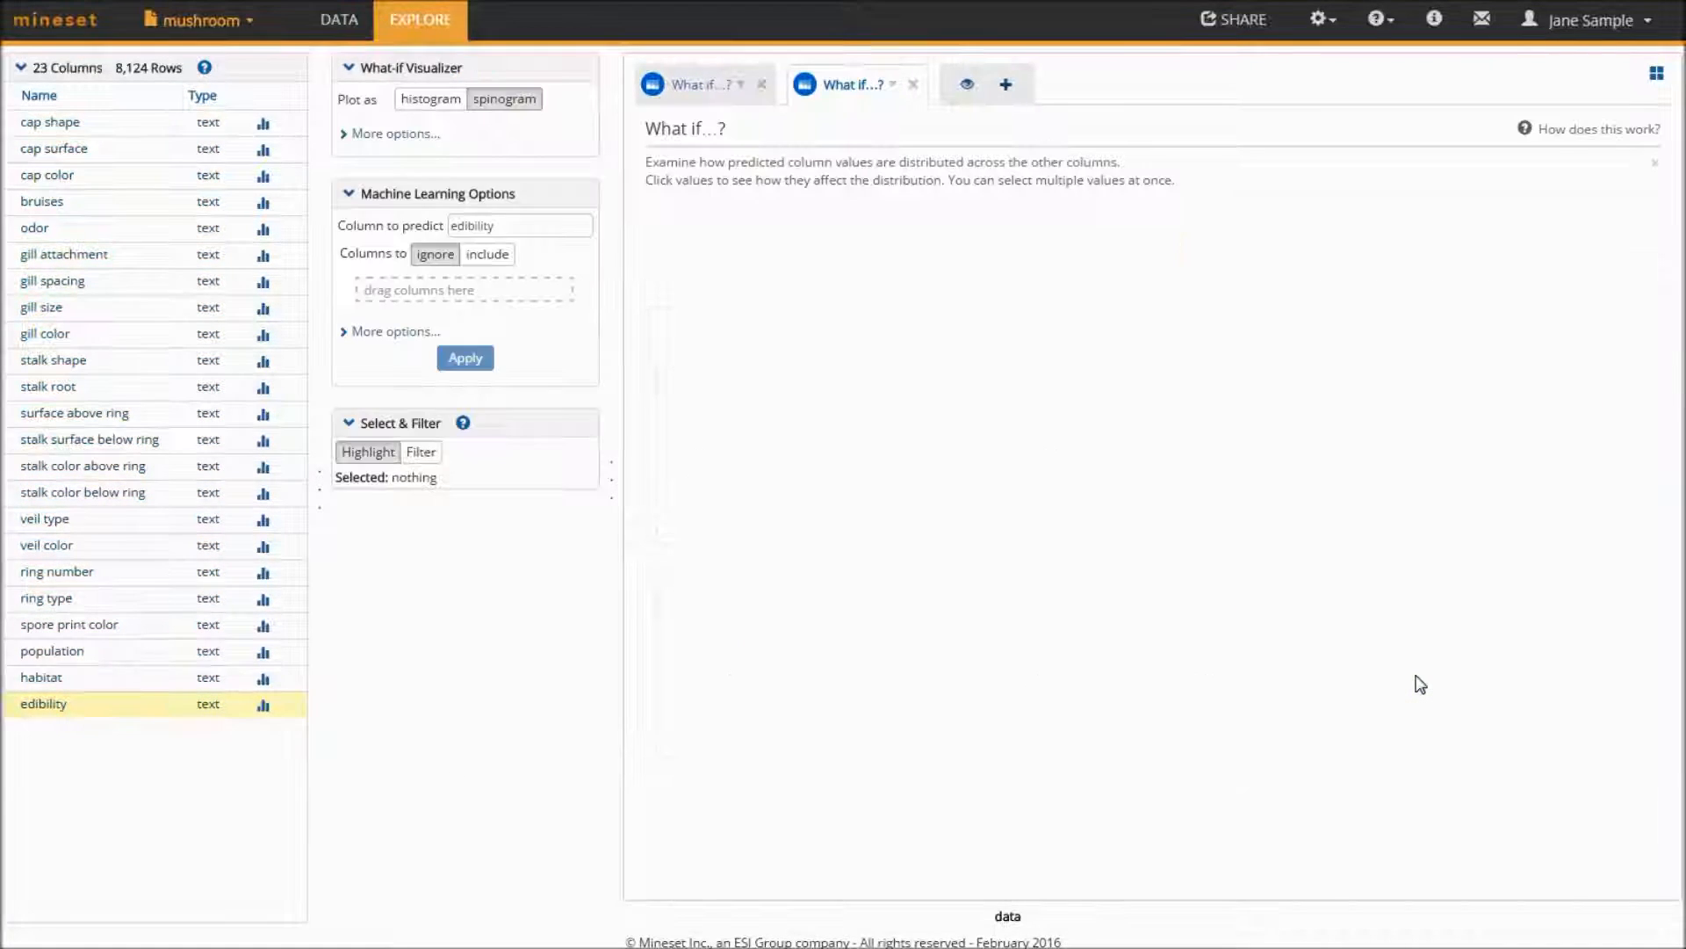
left_click(463, 356)
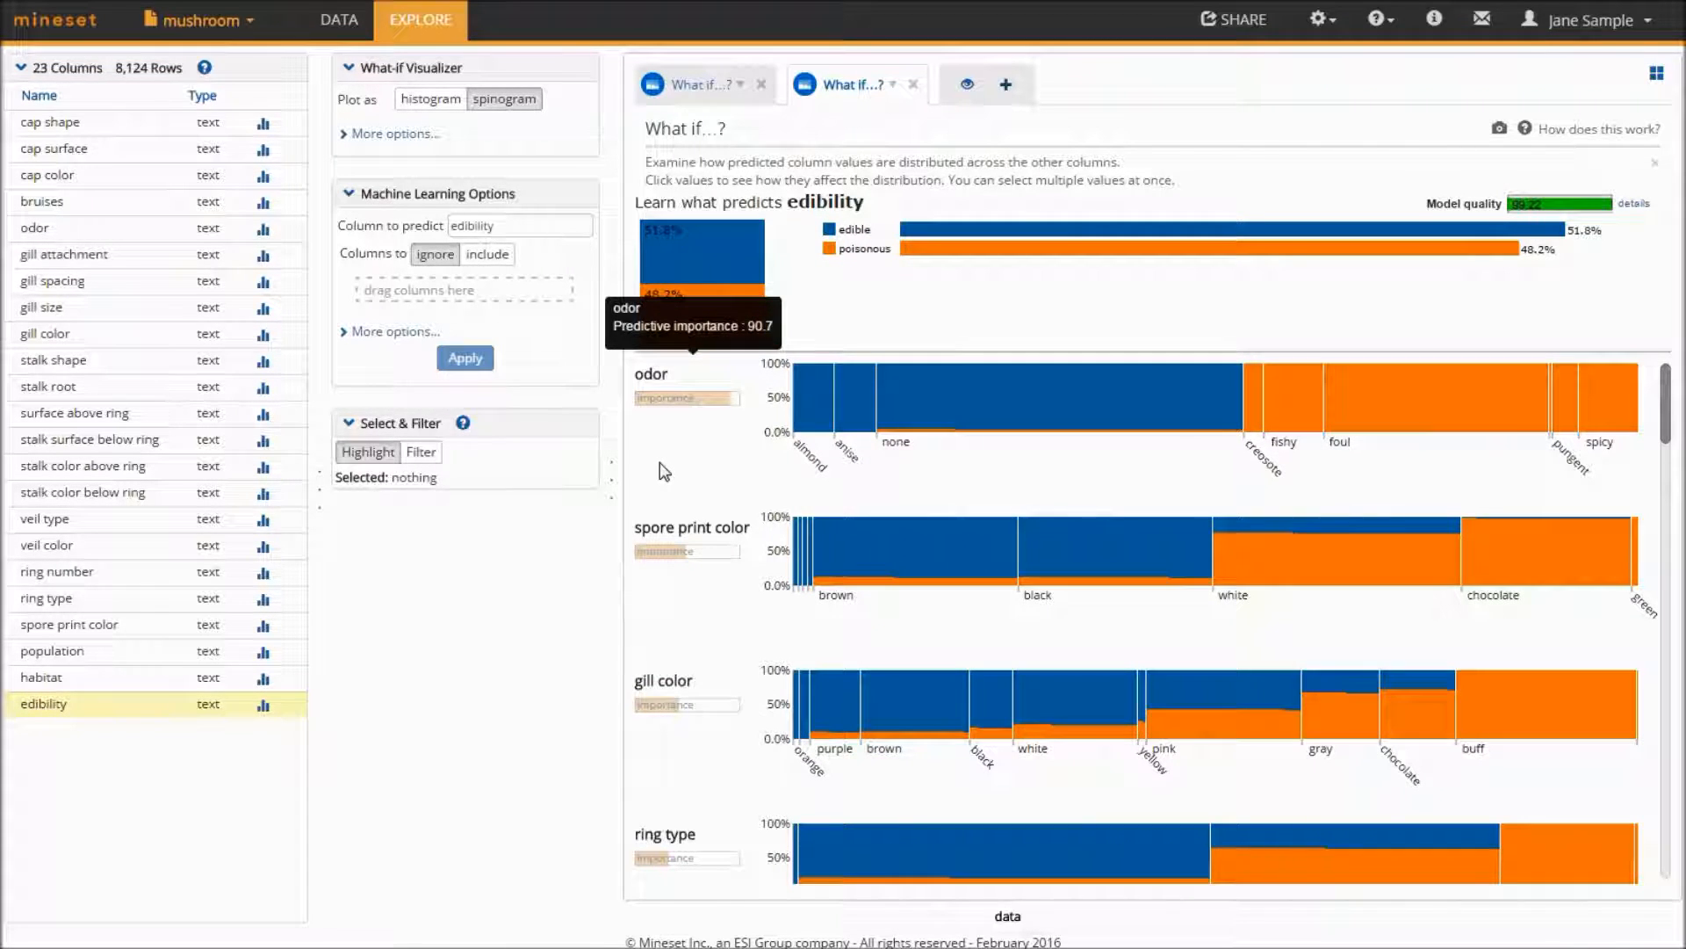
mouse_move(871, 306)
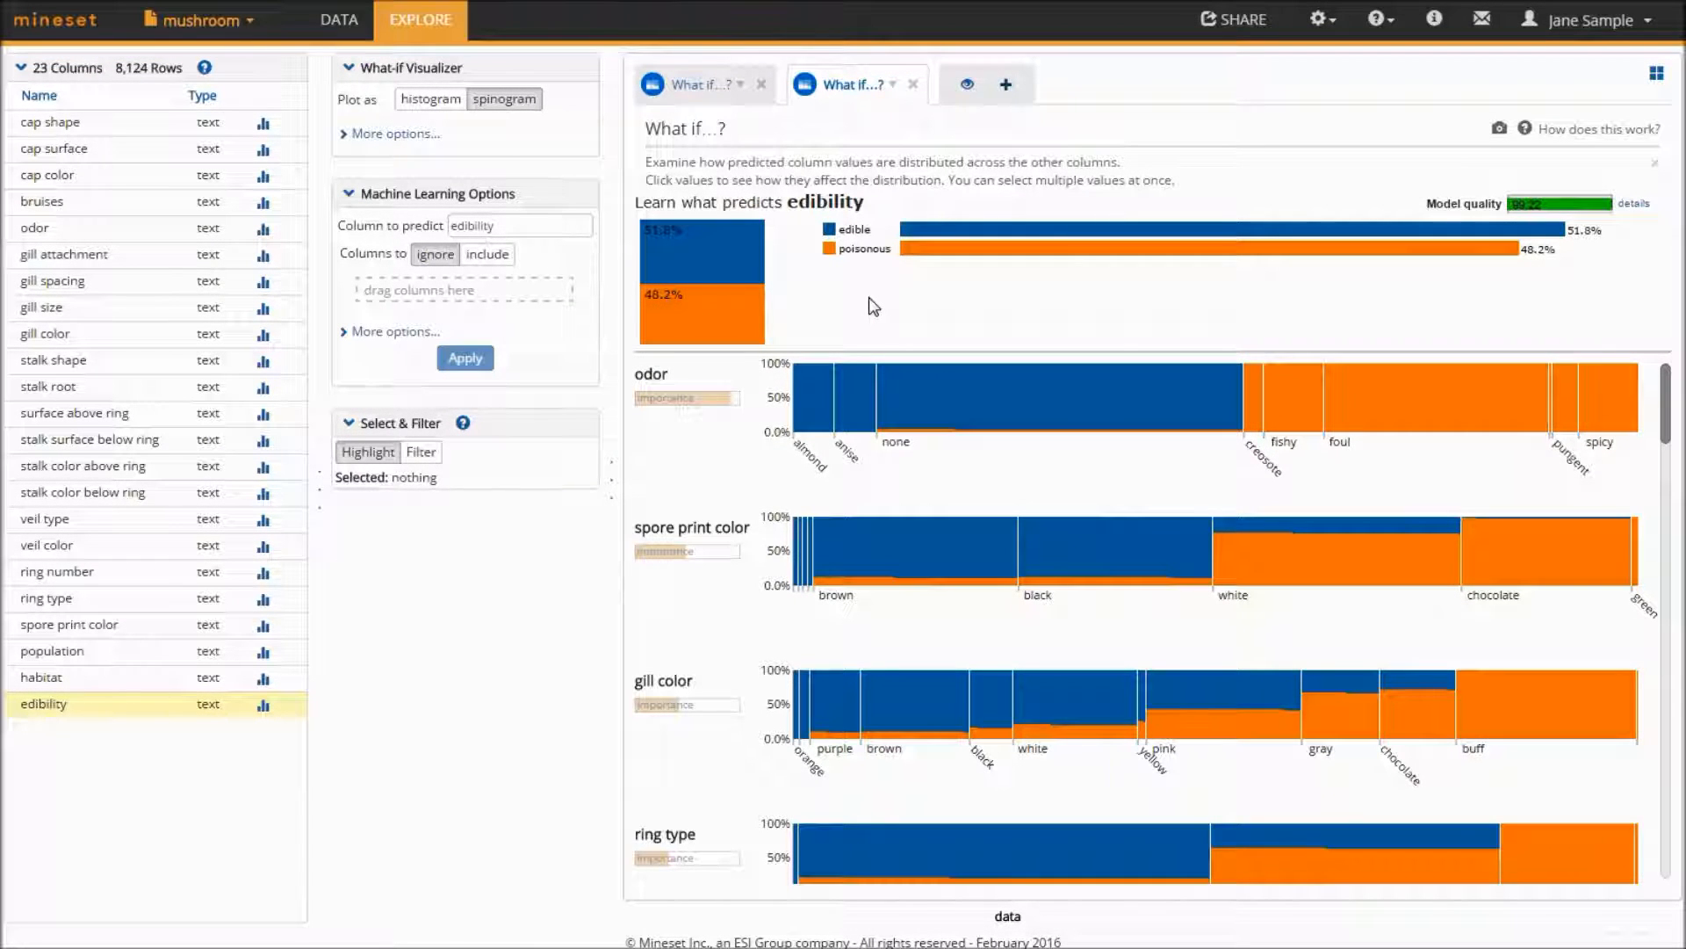
mouse_move(794, 286)
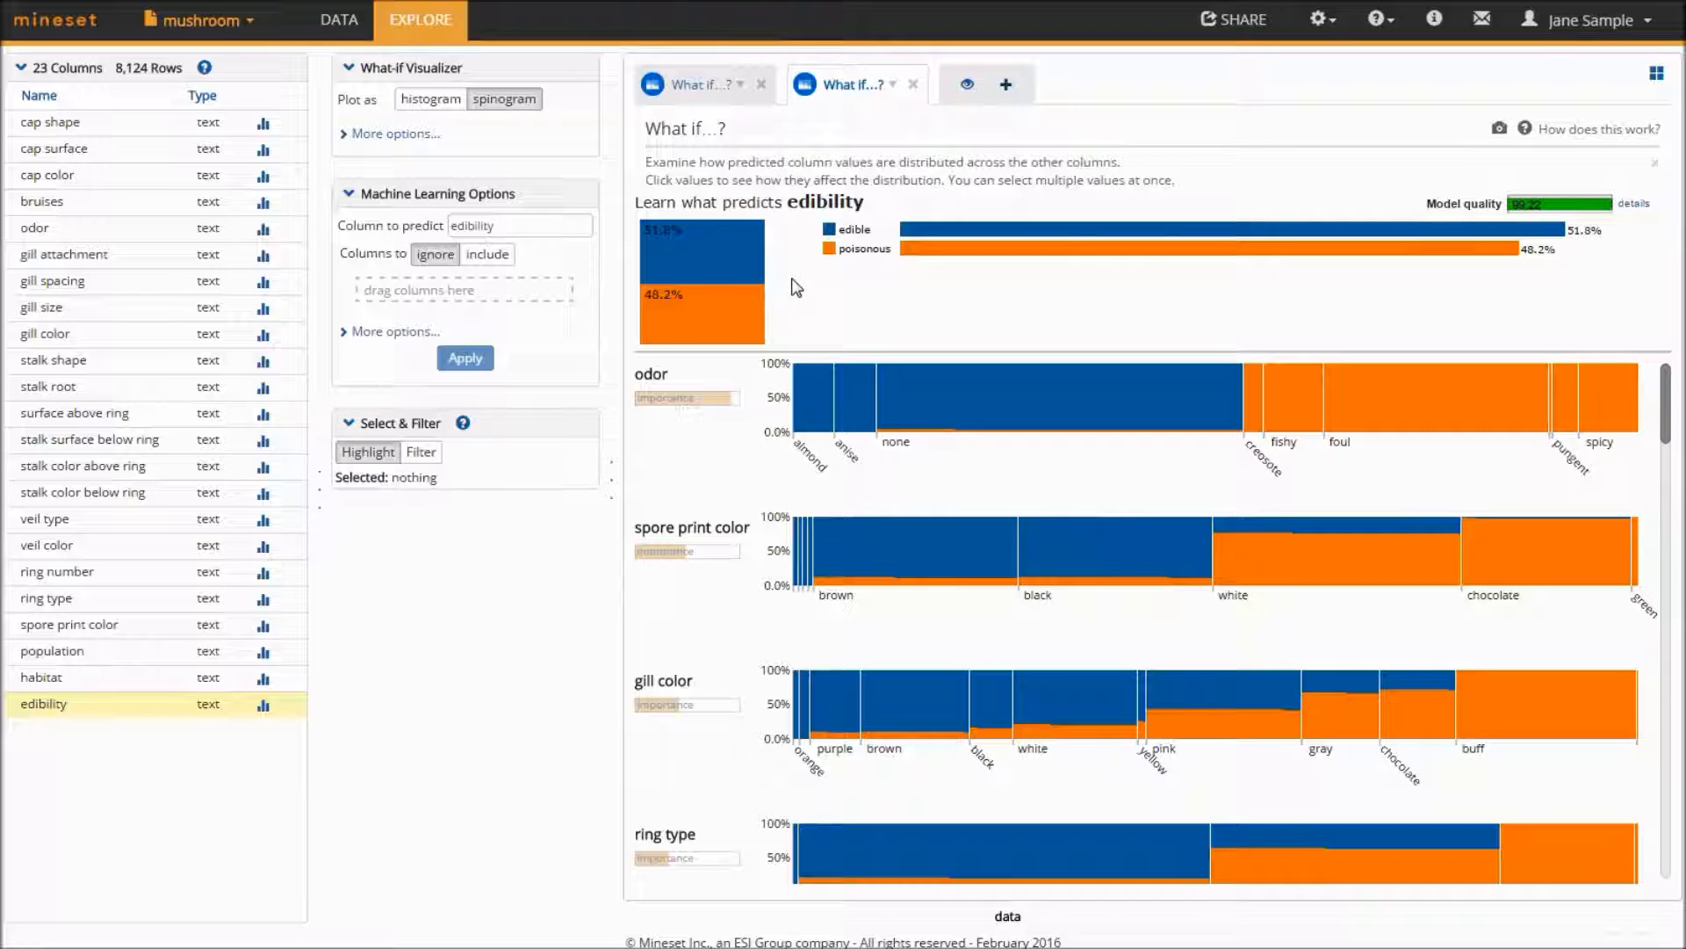
mouse_move(727, 265)
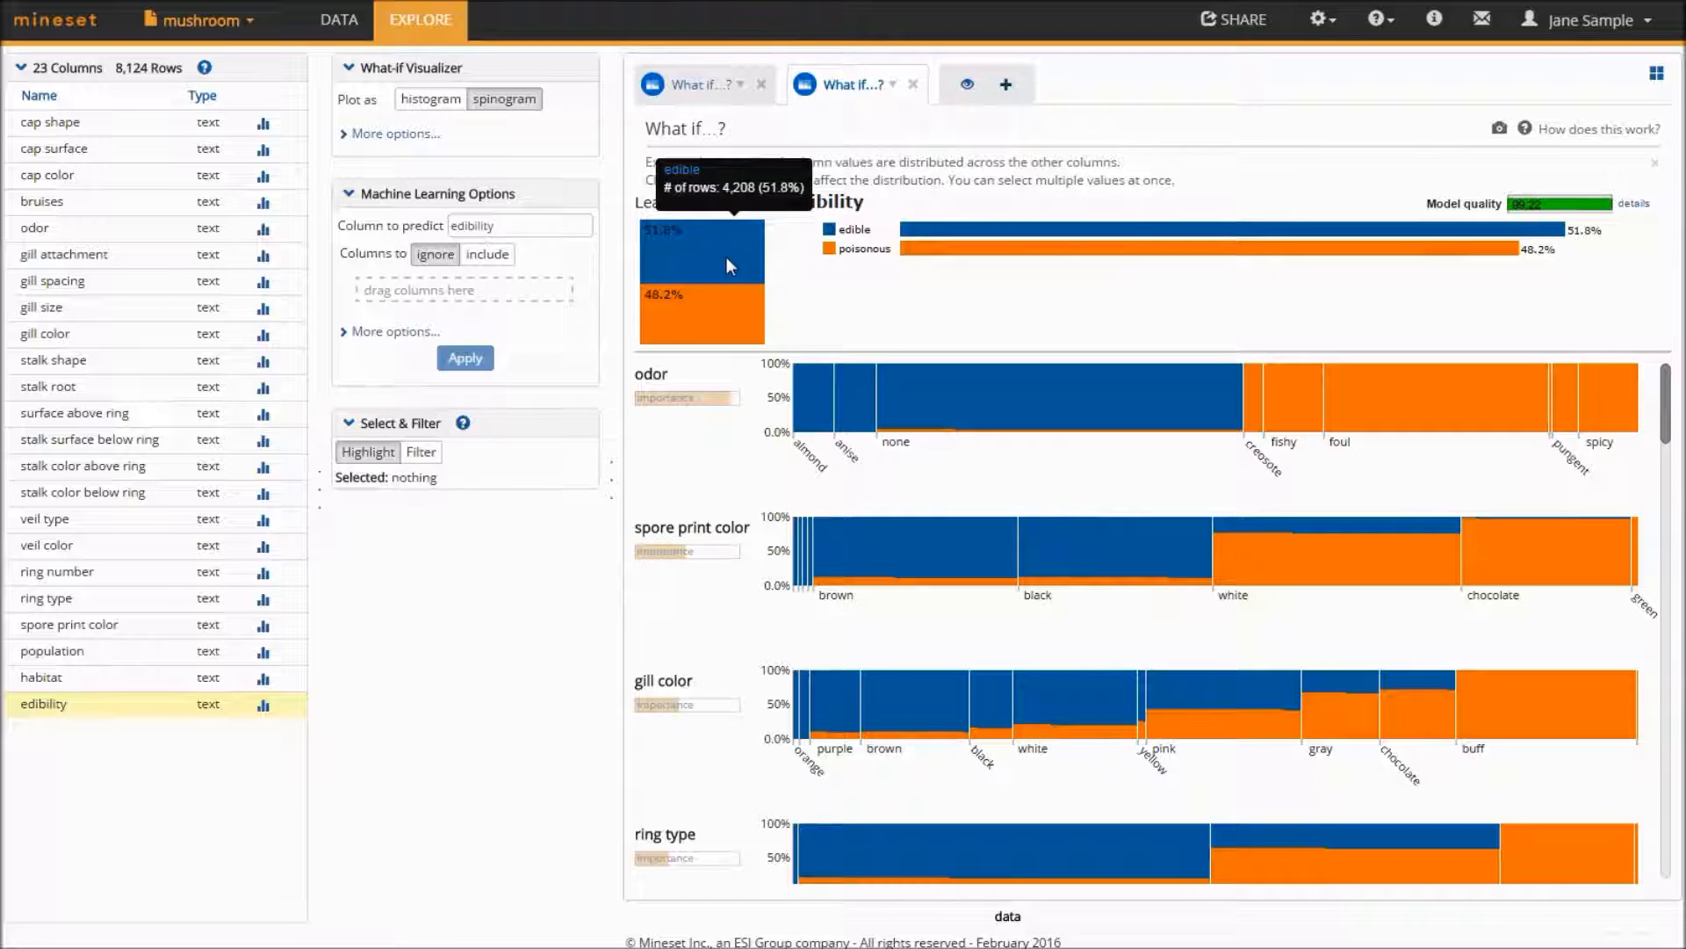
mouse_move(722, 320)
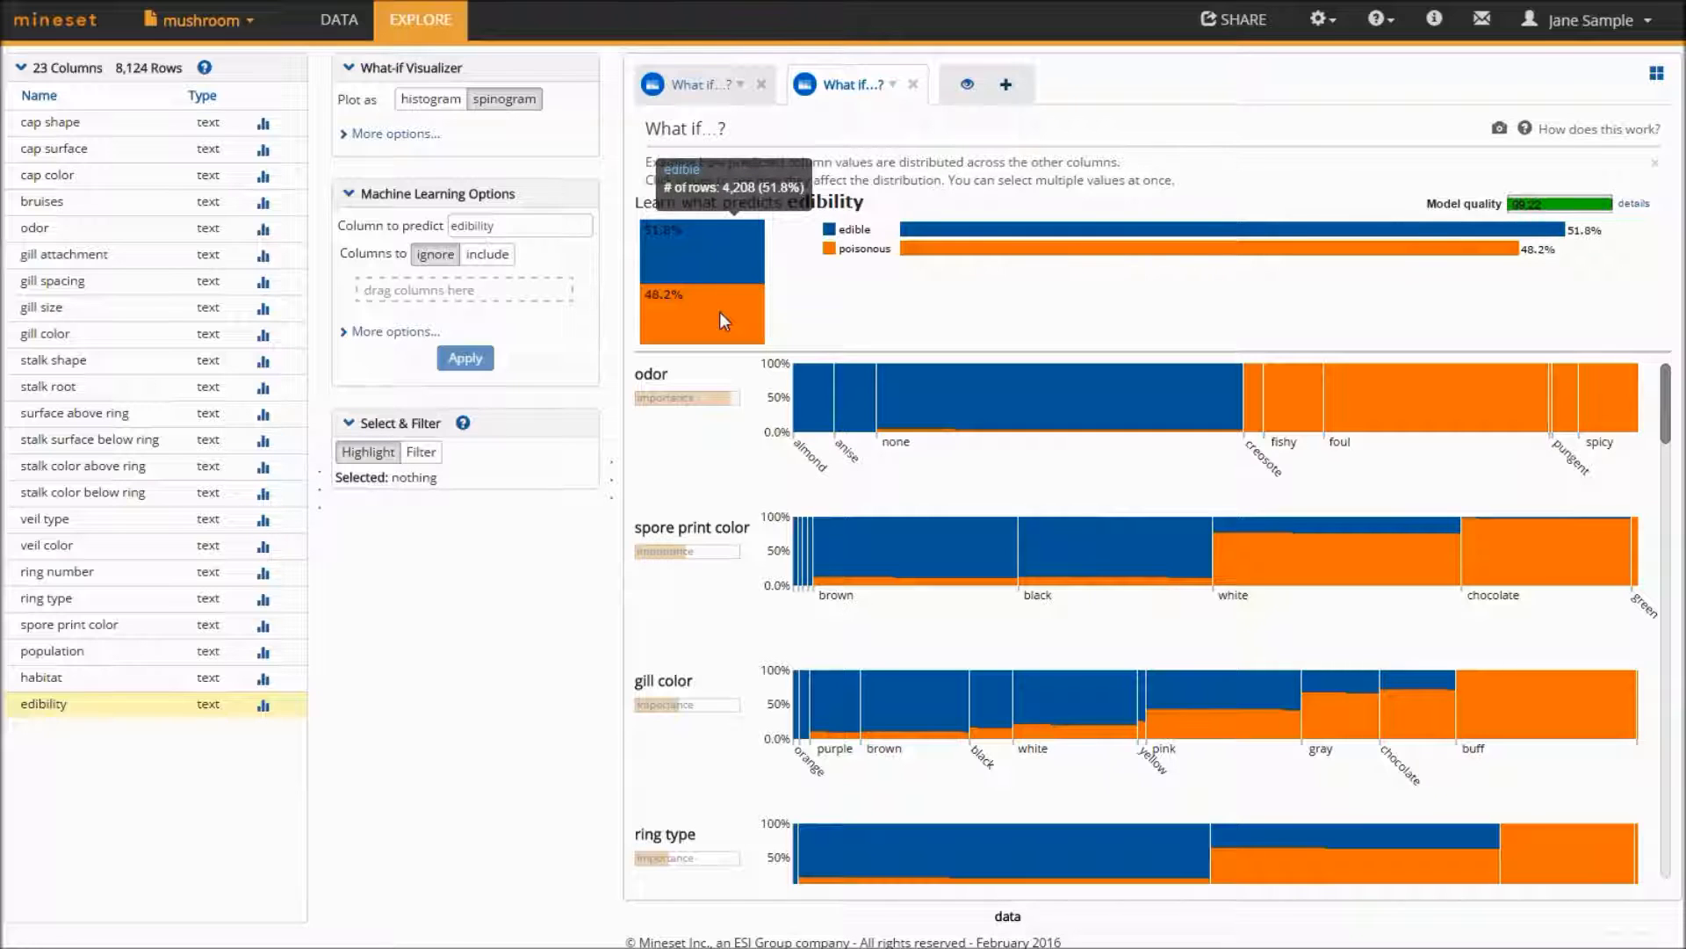
mouse_move(721, 320)
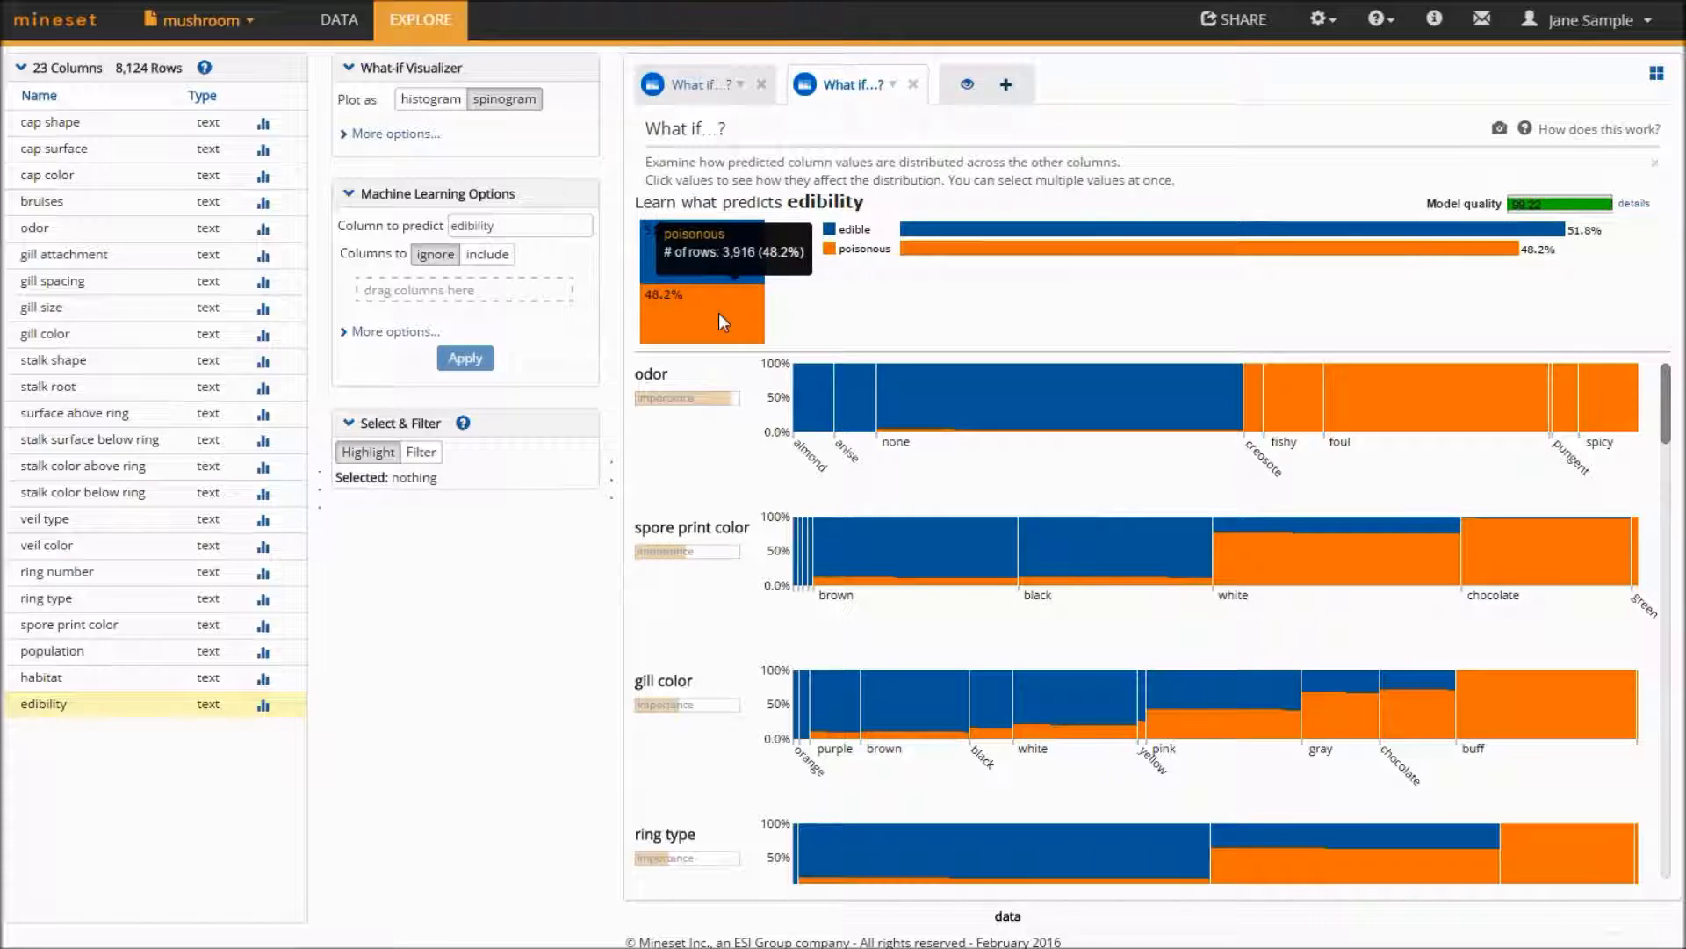
mouse_move(697, 376)
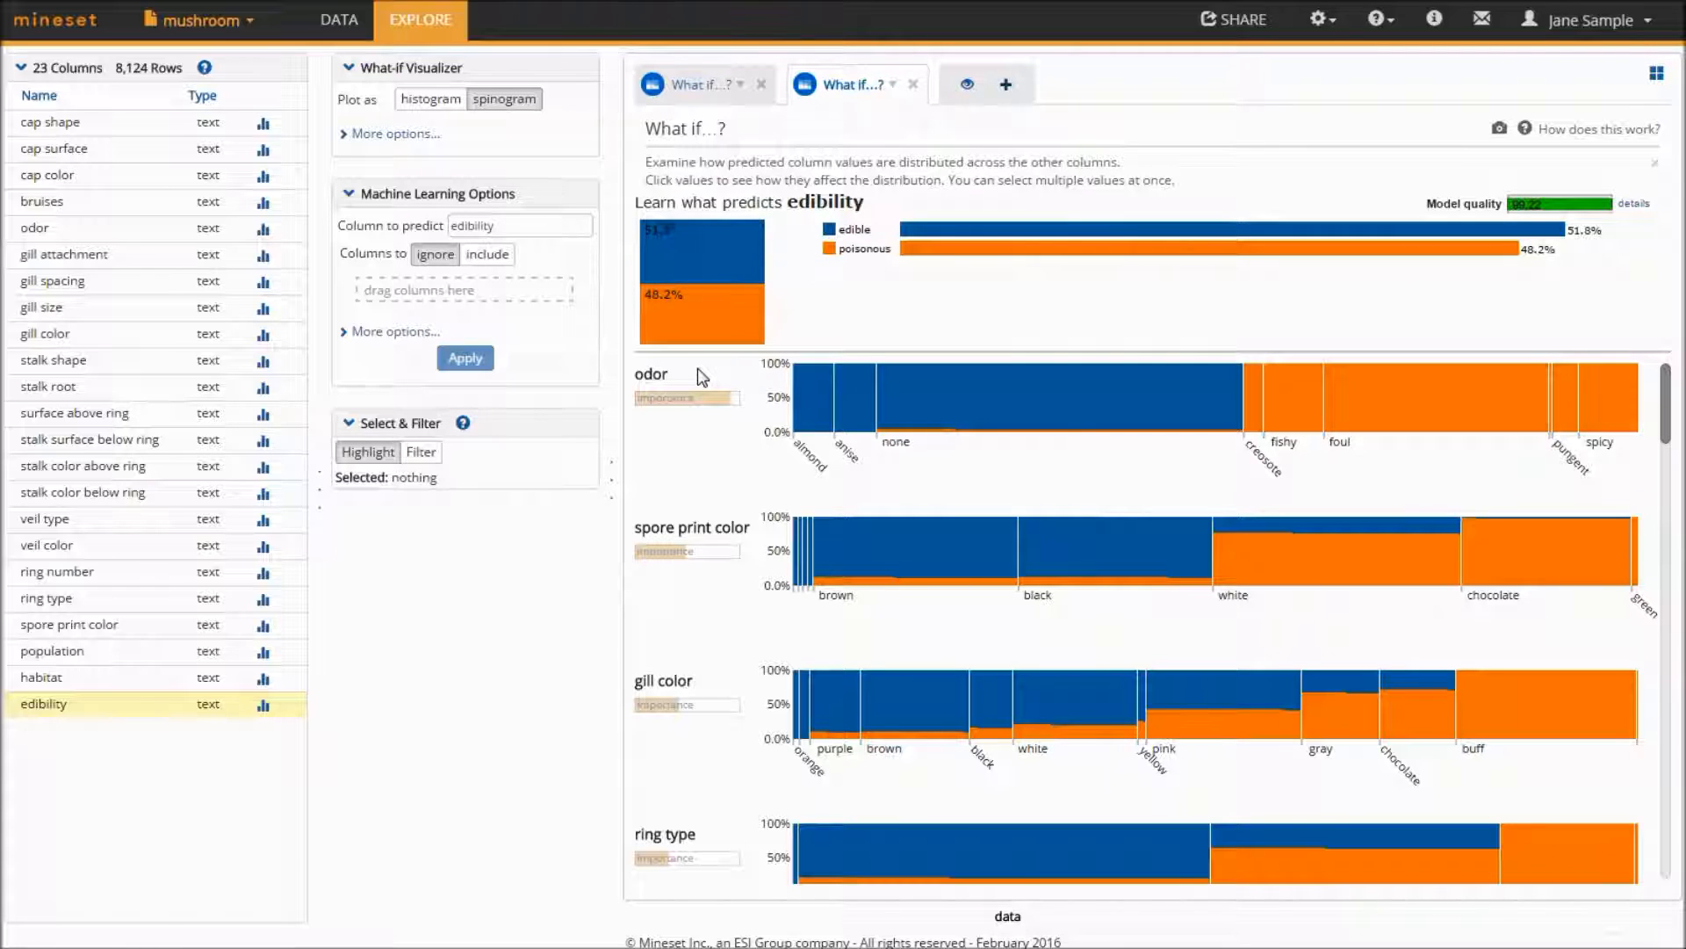
mouse_move(686, 397)
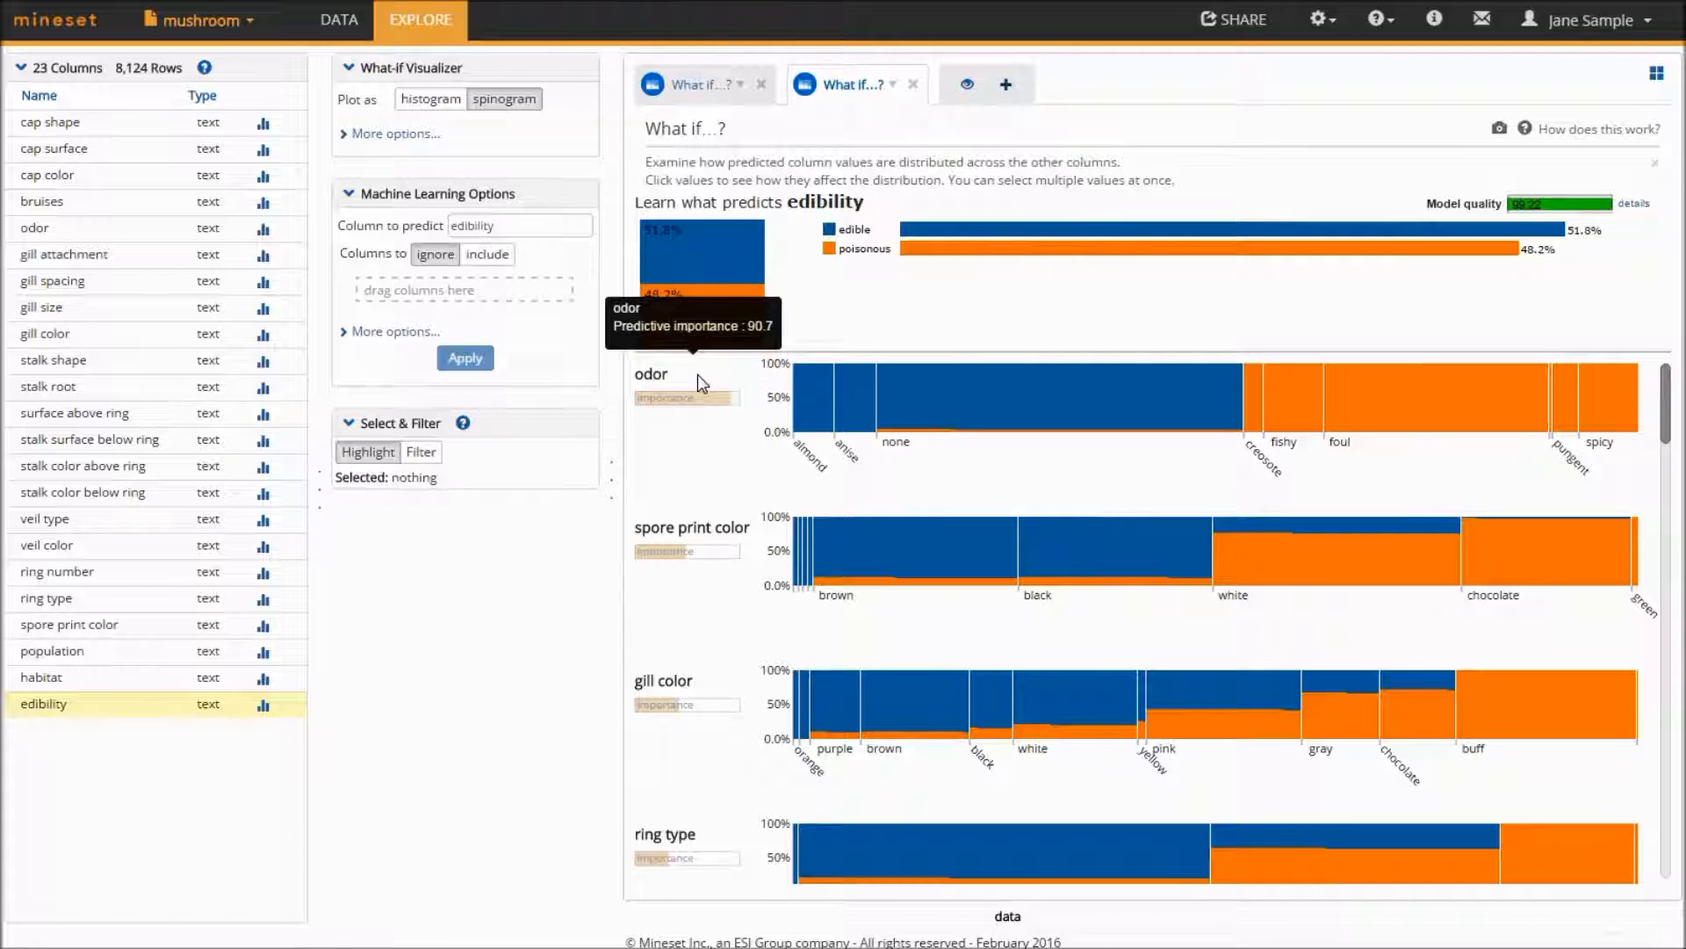
mouse_move(701, 597)
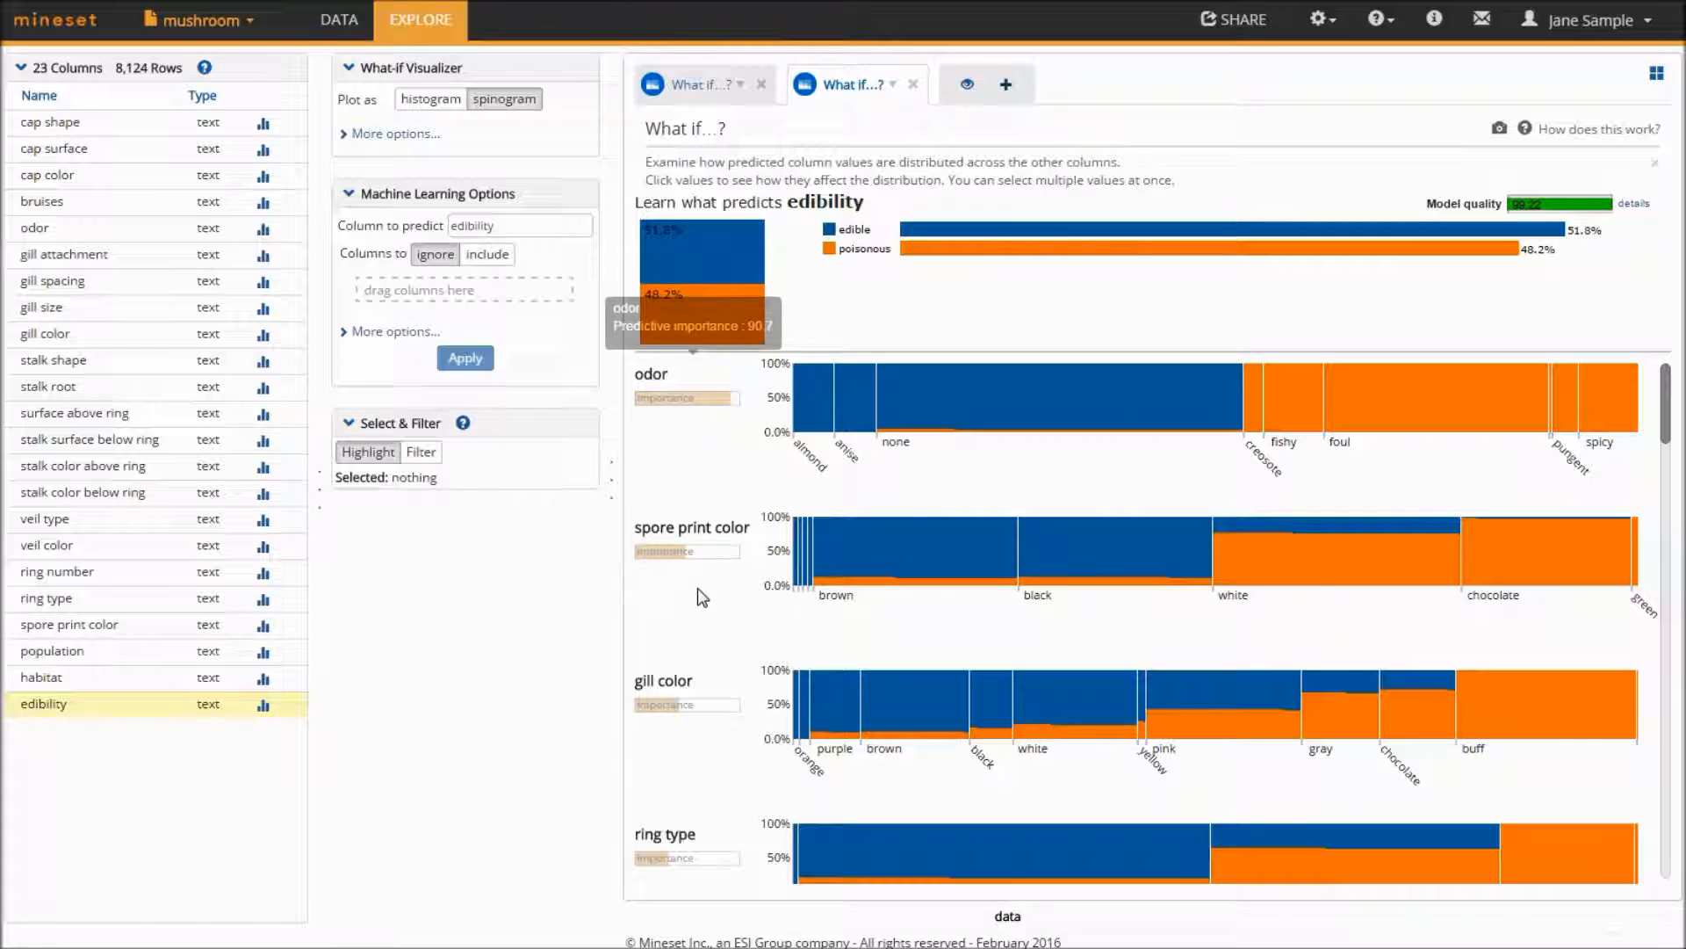
mouse_move(729, 866)
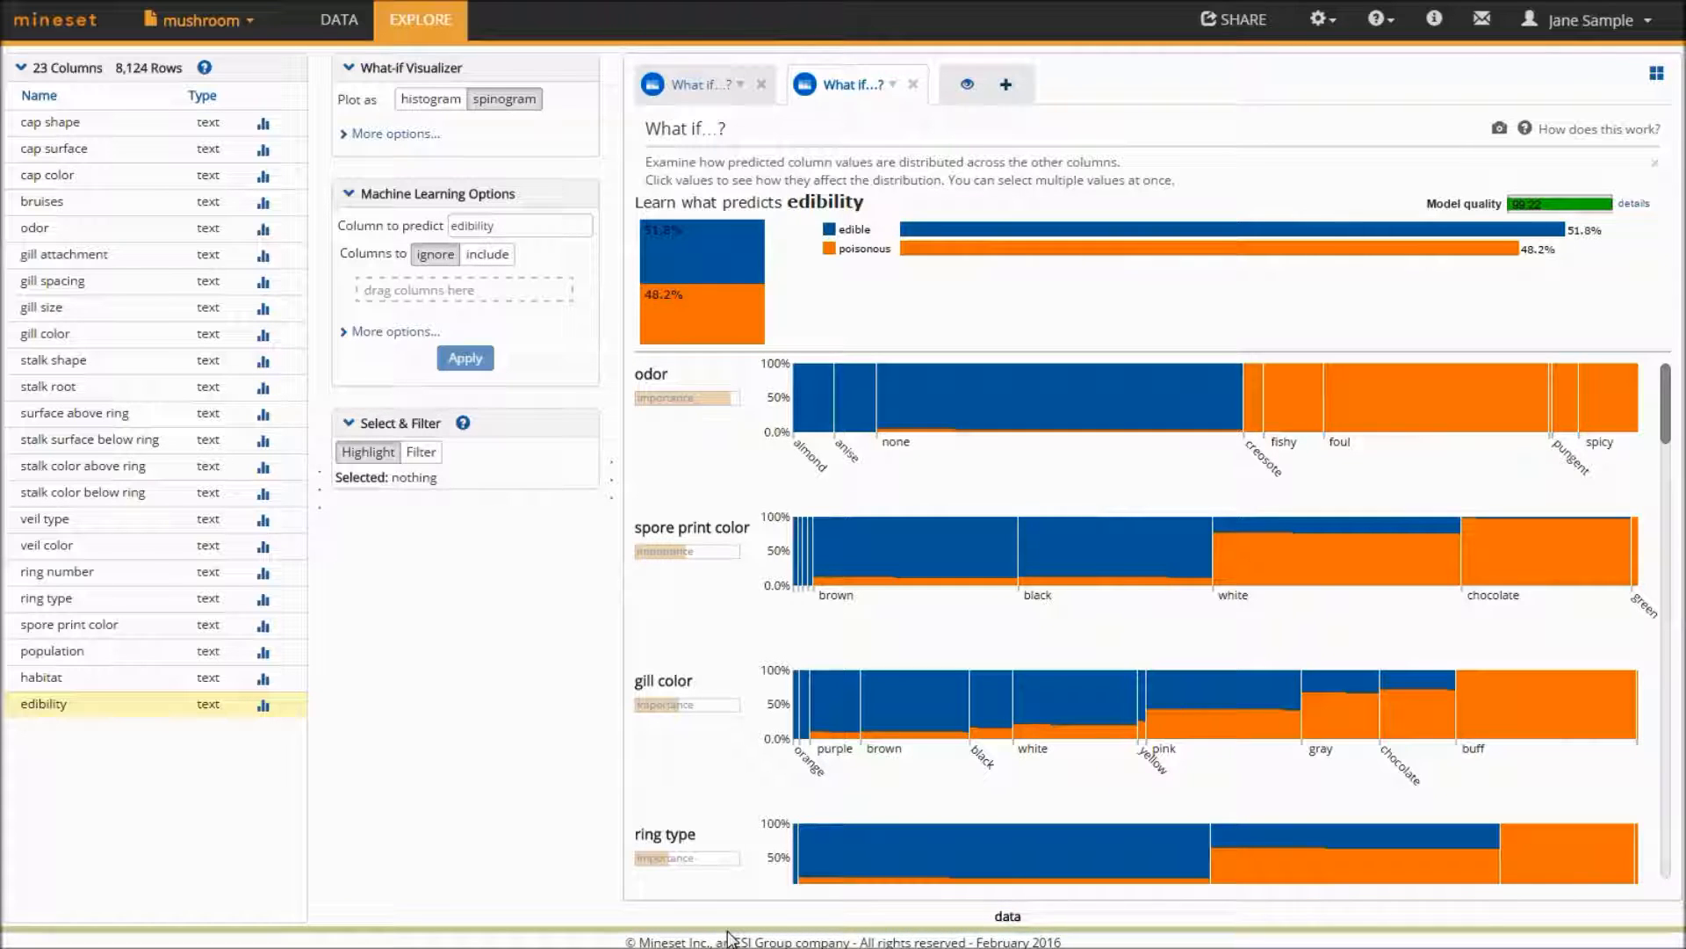
mouse_move(938, 637)
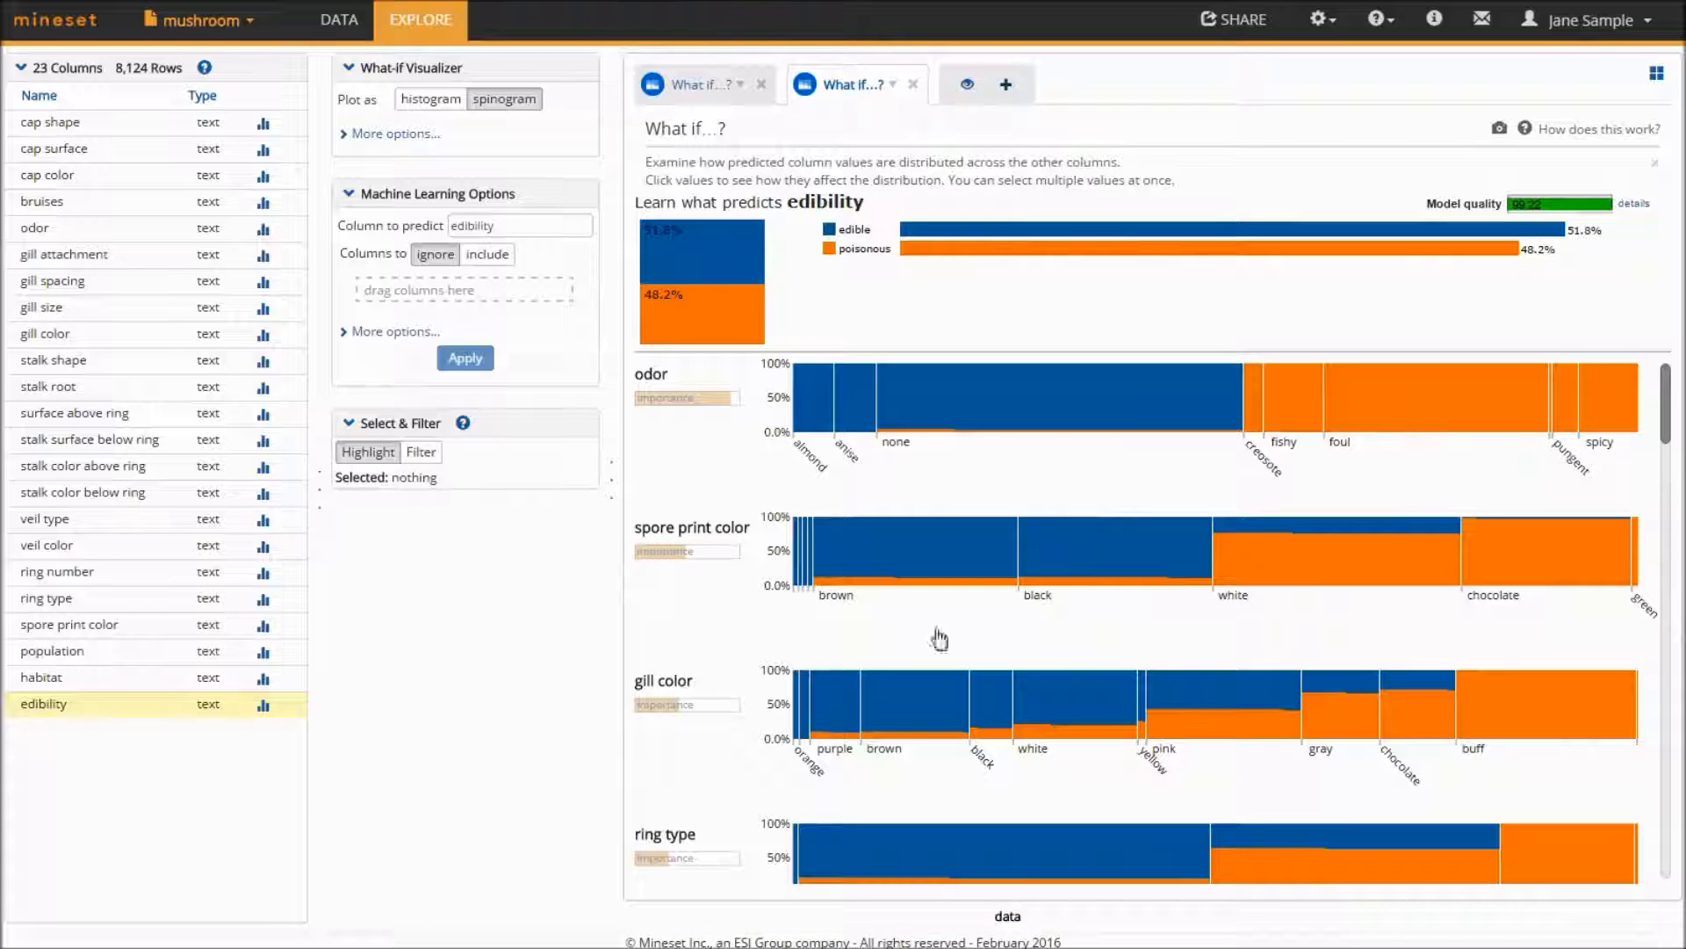
mouse_move(840, 457)
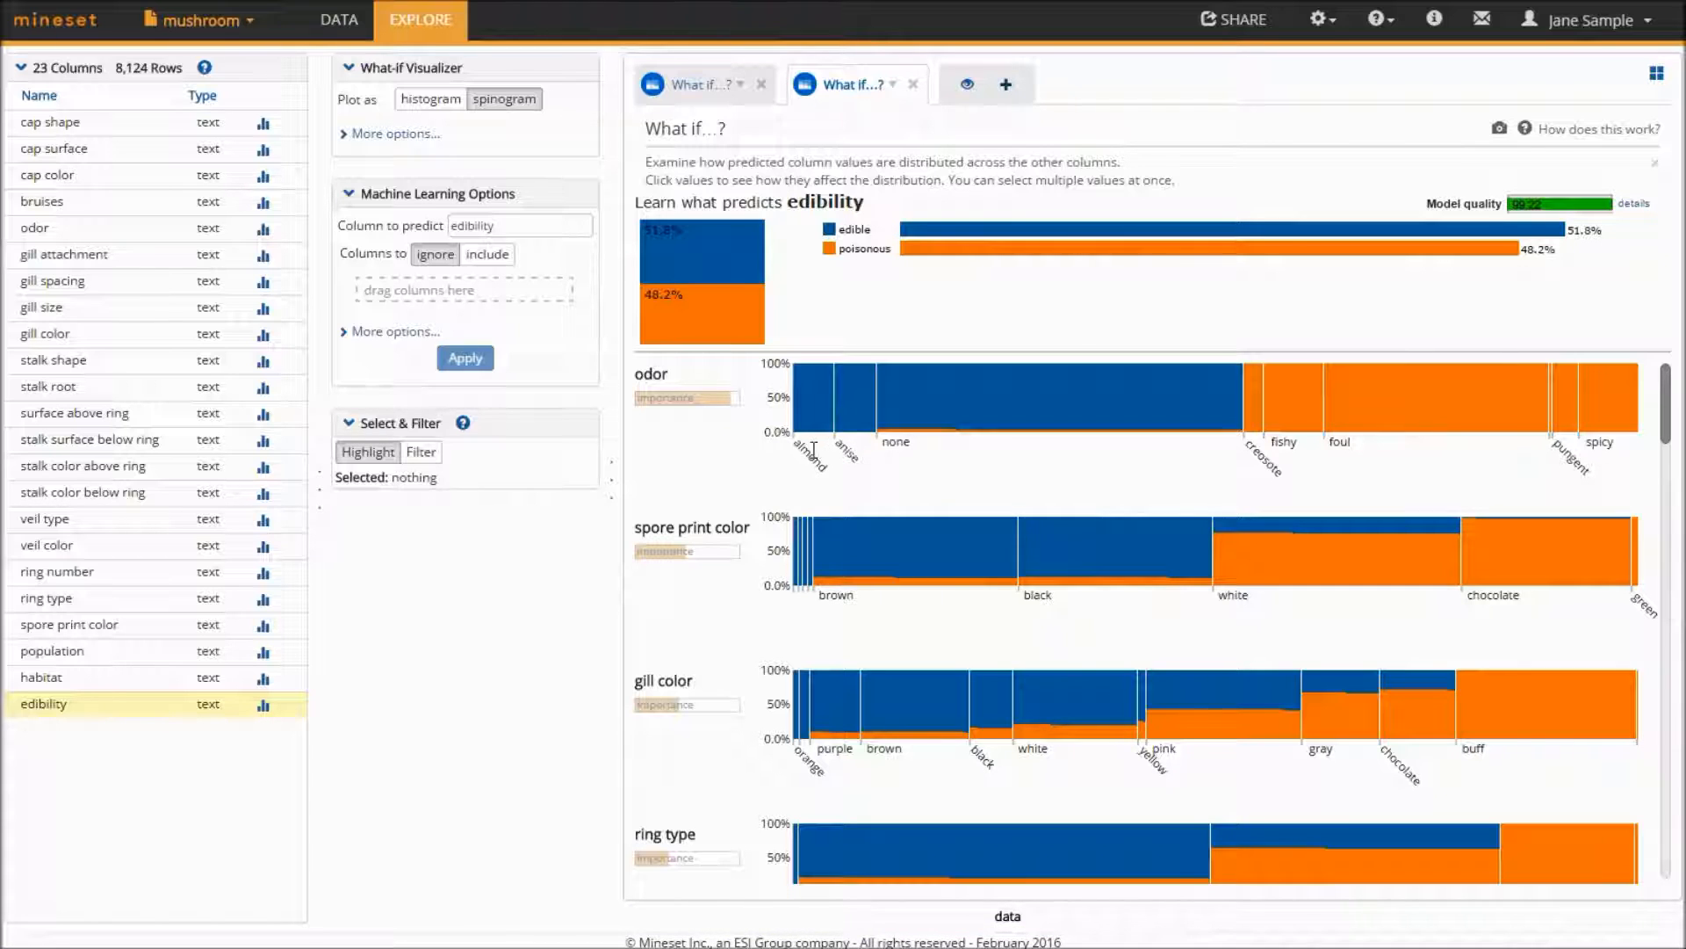
mouse_move(857, 415)
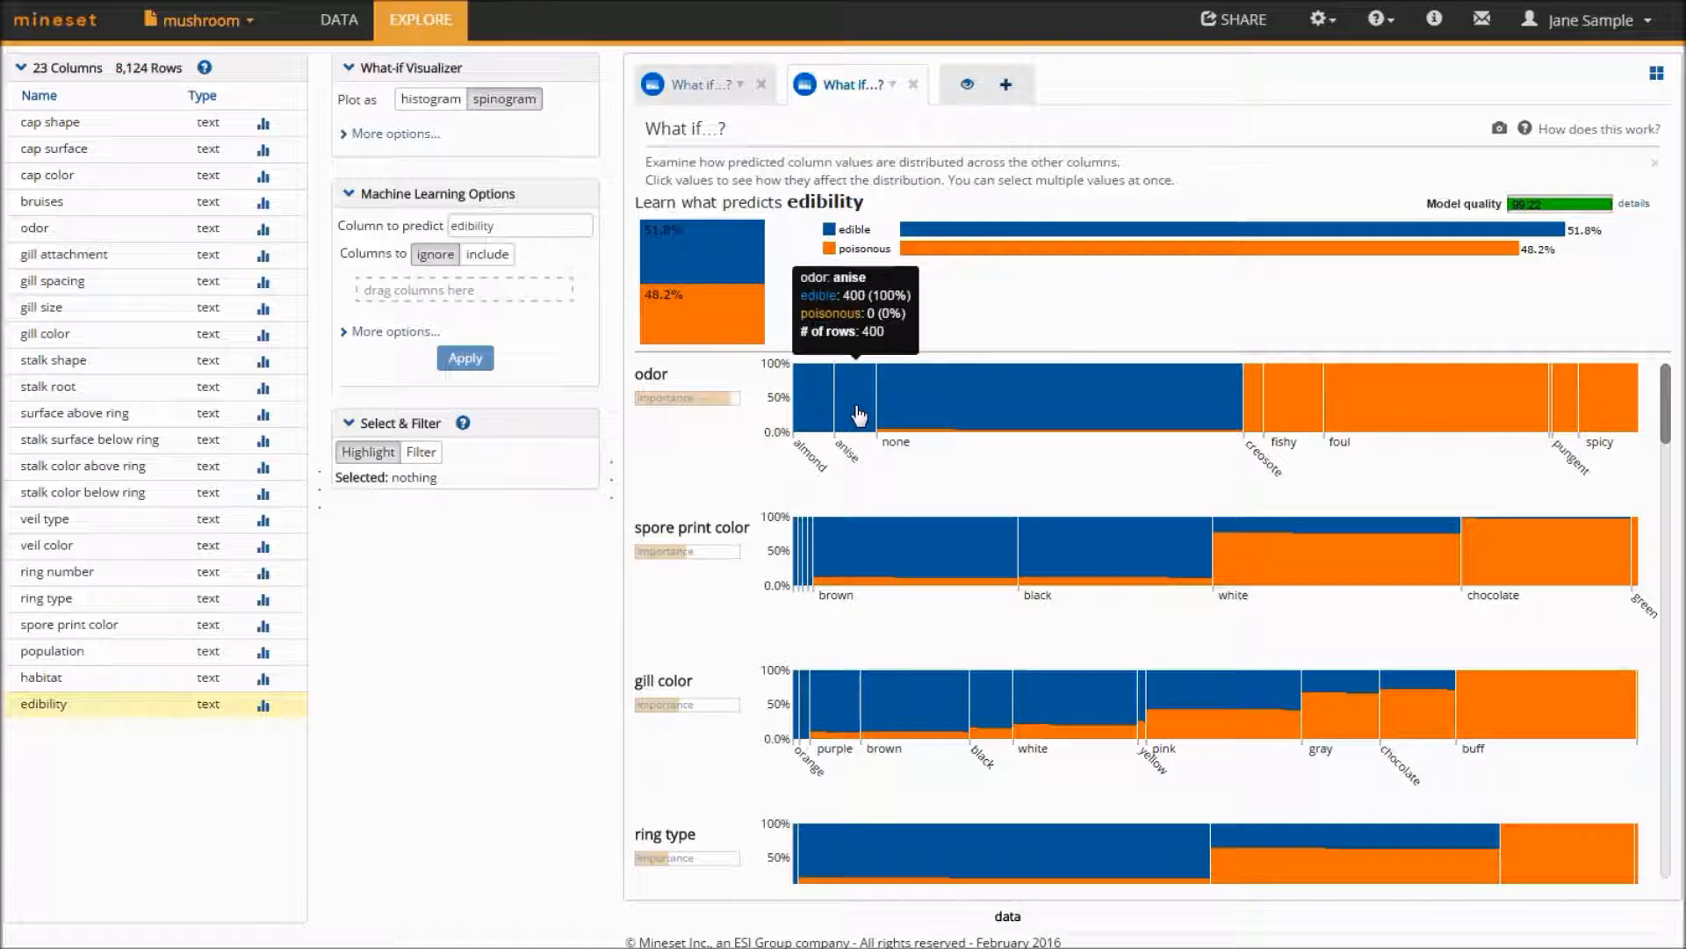
mouse_move(1291, 418)
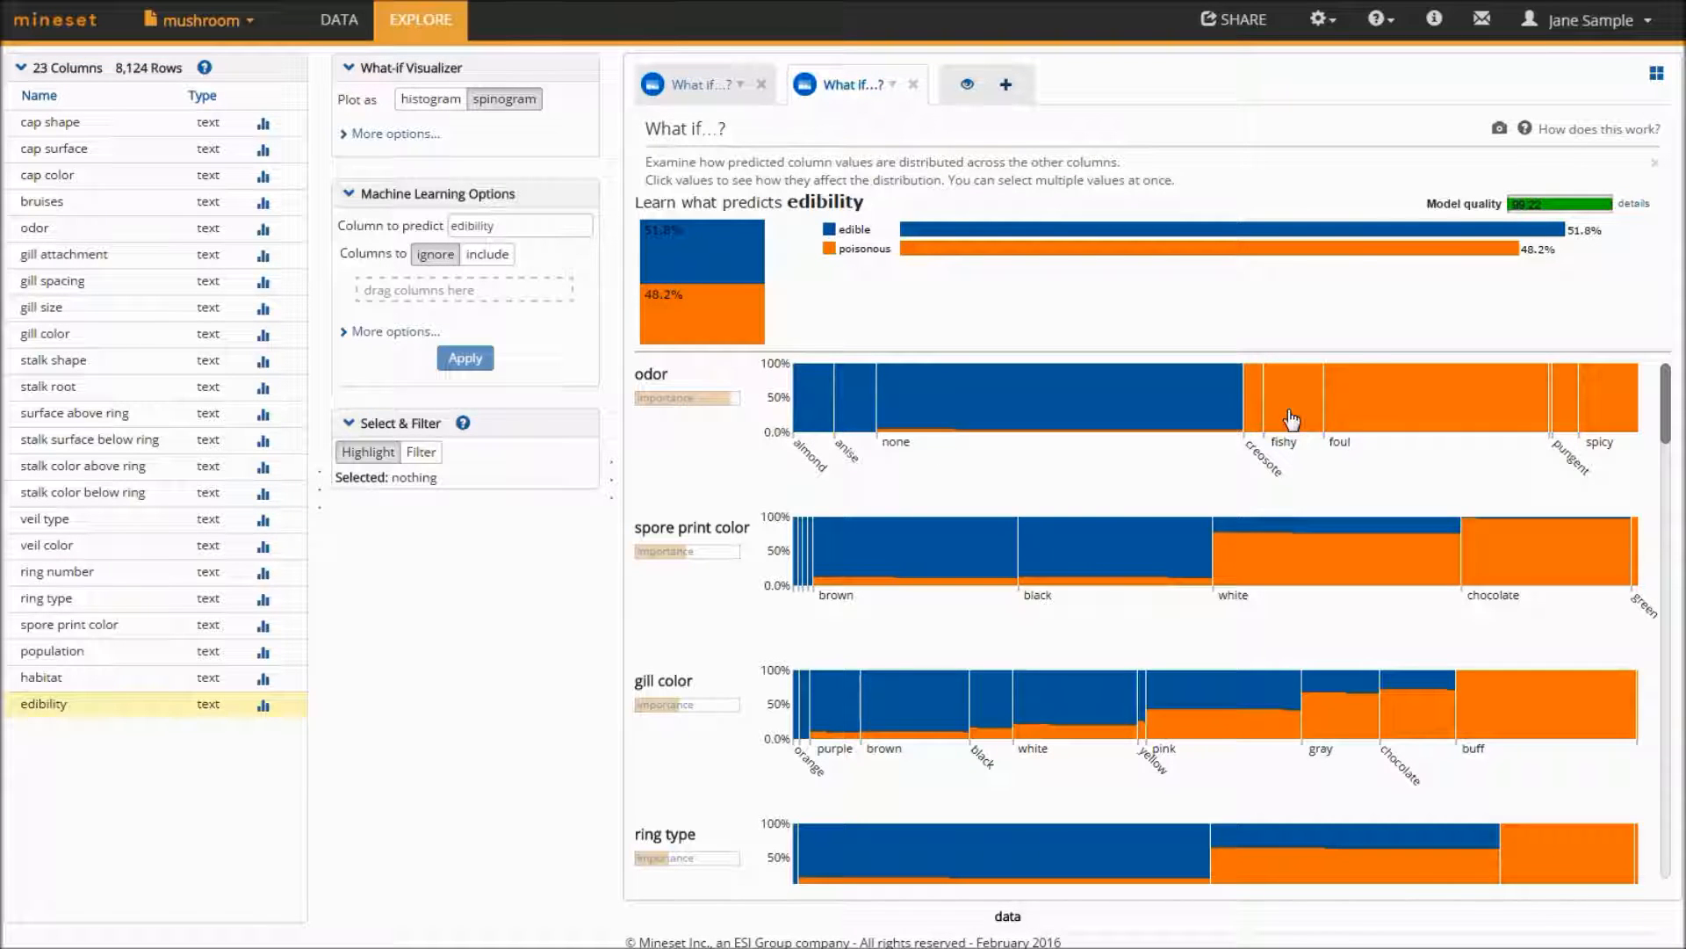
mouse_move(1149, 490)
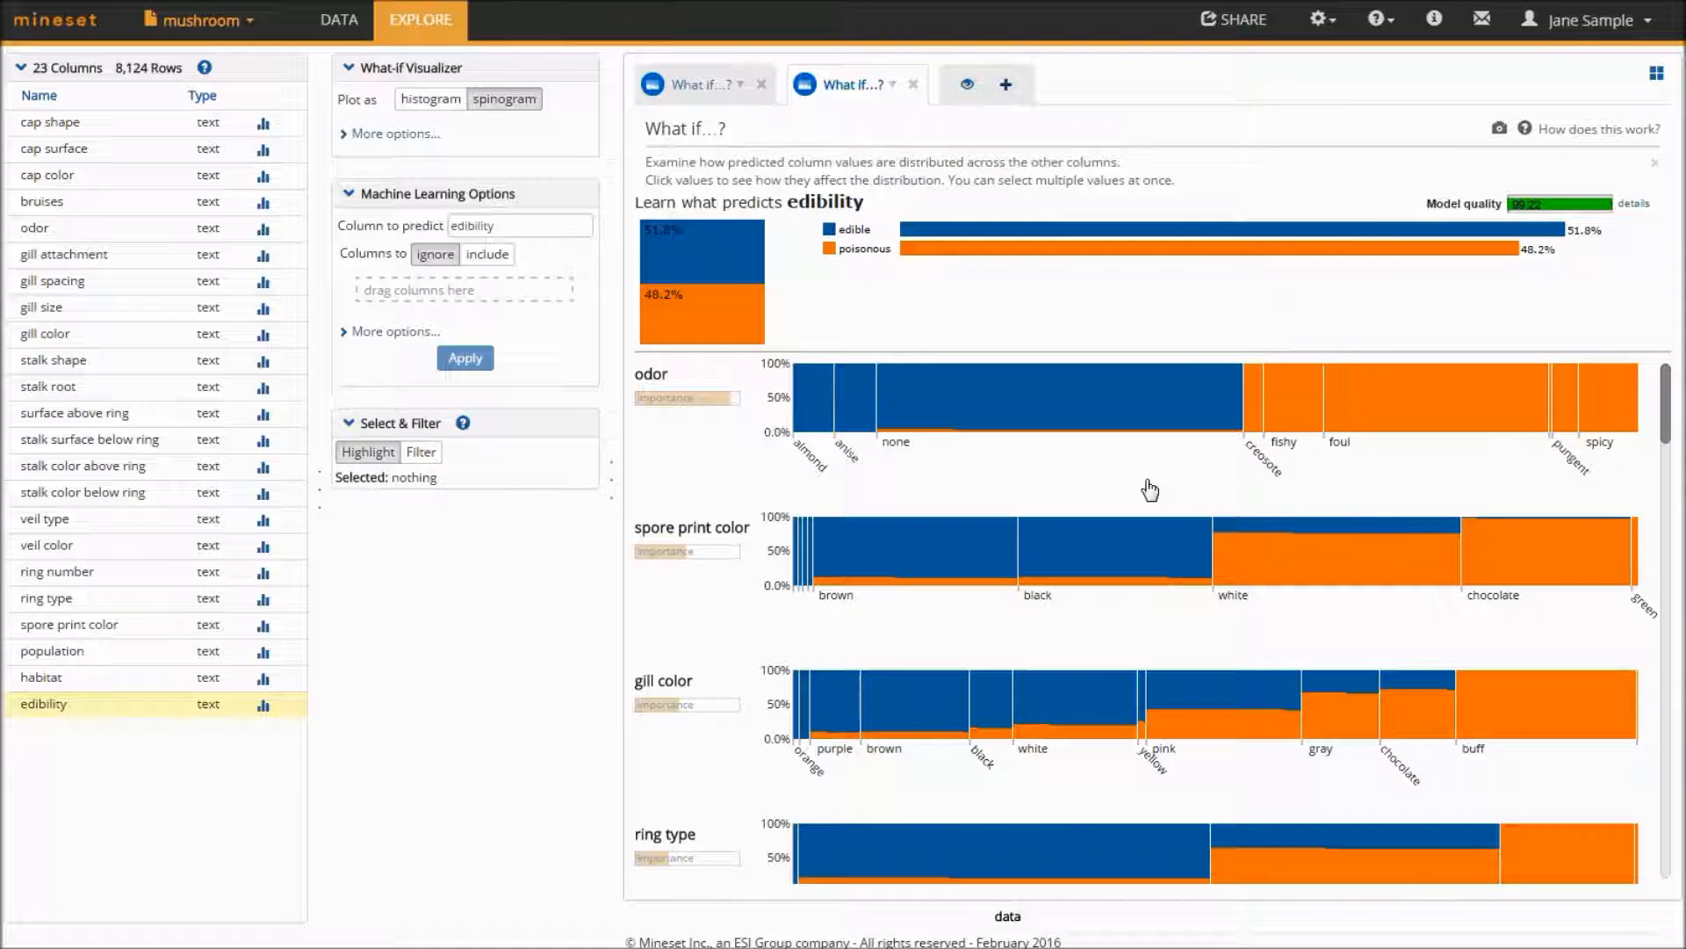
mouse_move(1042, 420)
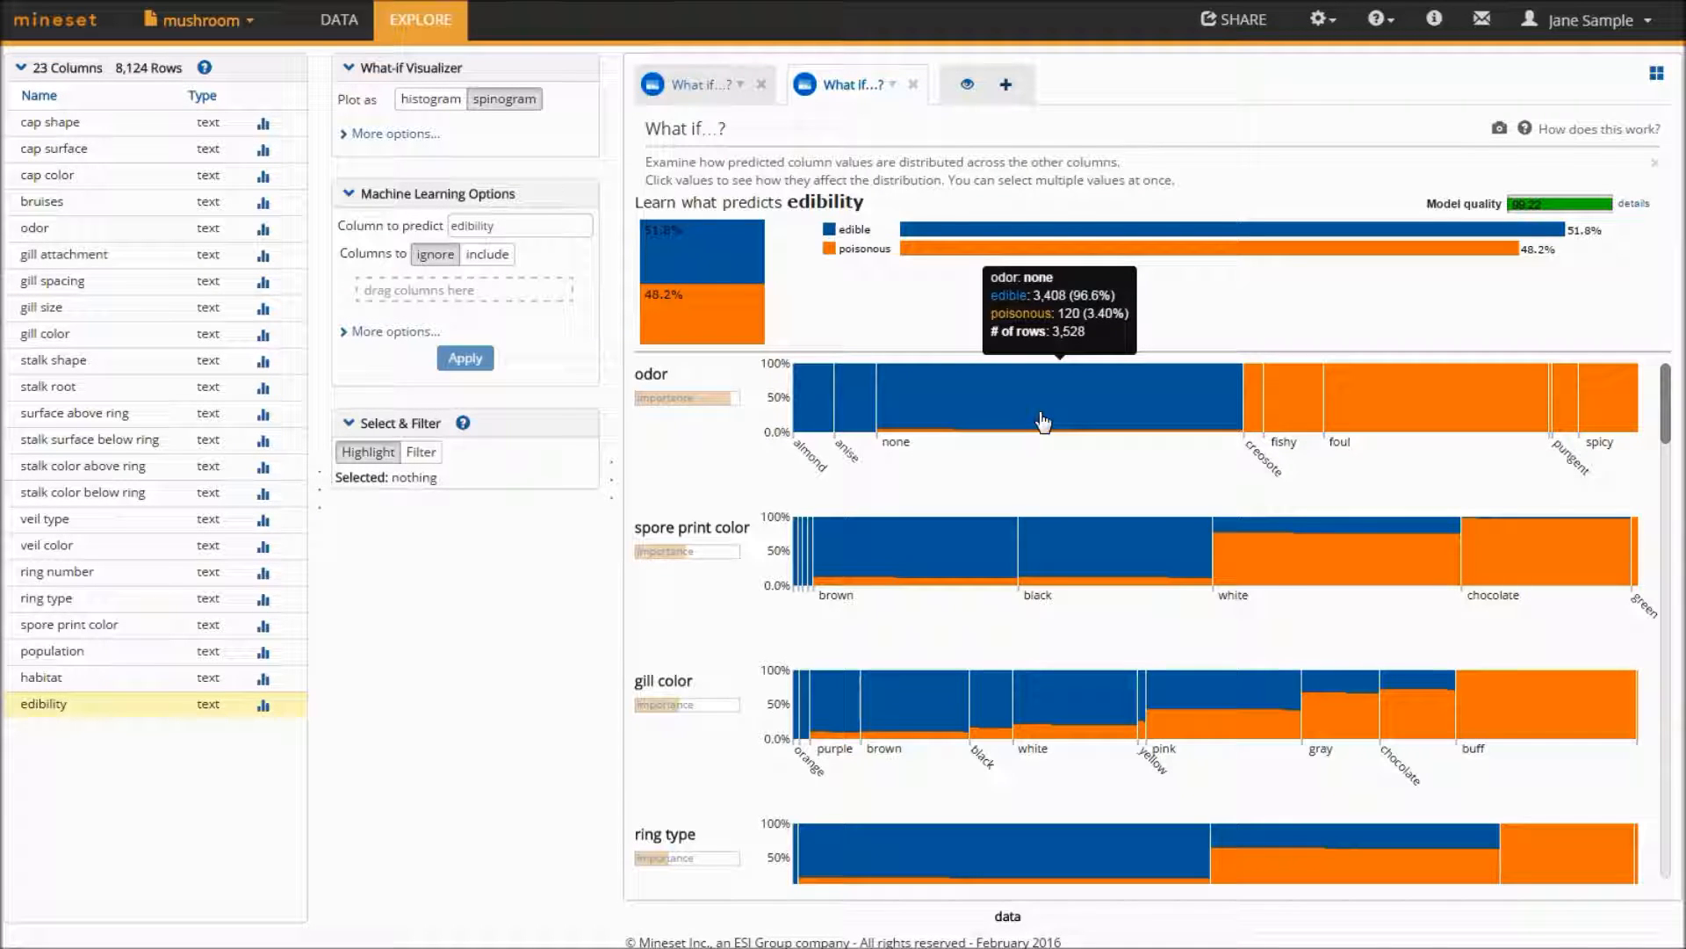
mouse_move(1054, 418)
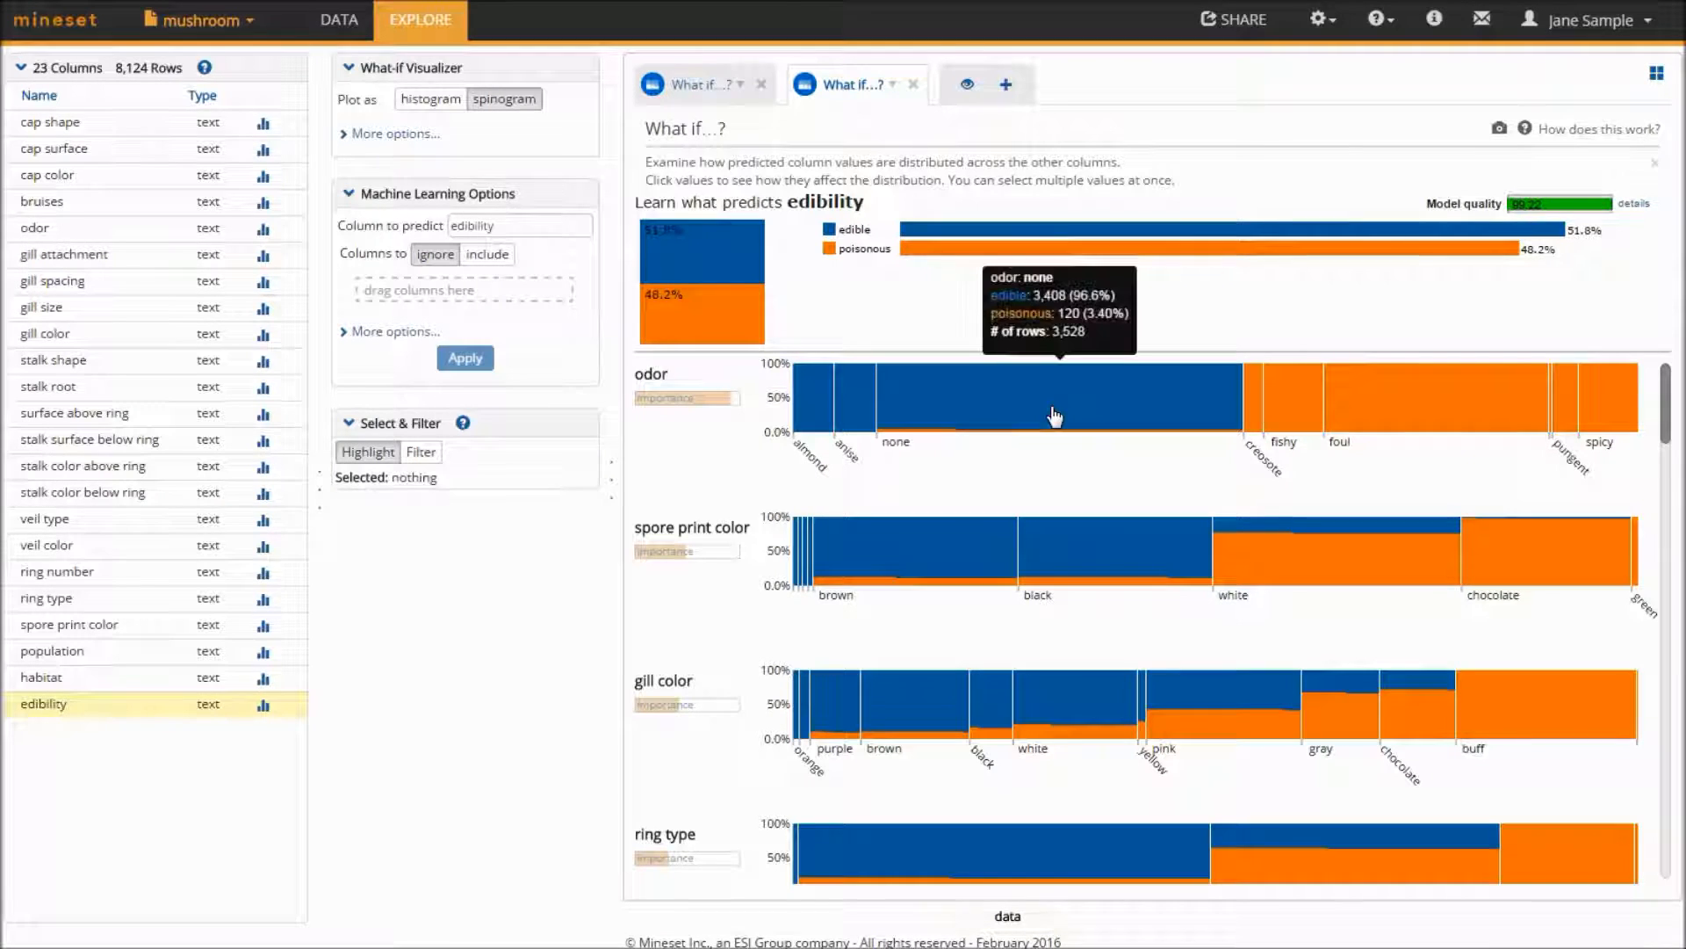
Select odor none, white spore print color and evanescent ring type in the spinogram.
left_click(1053, 414)
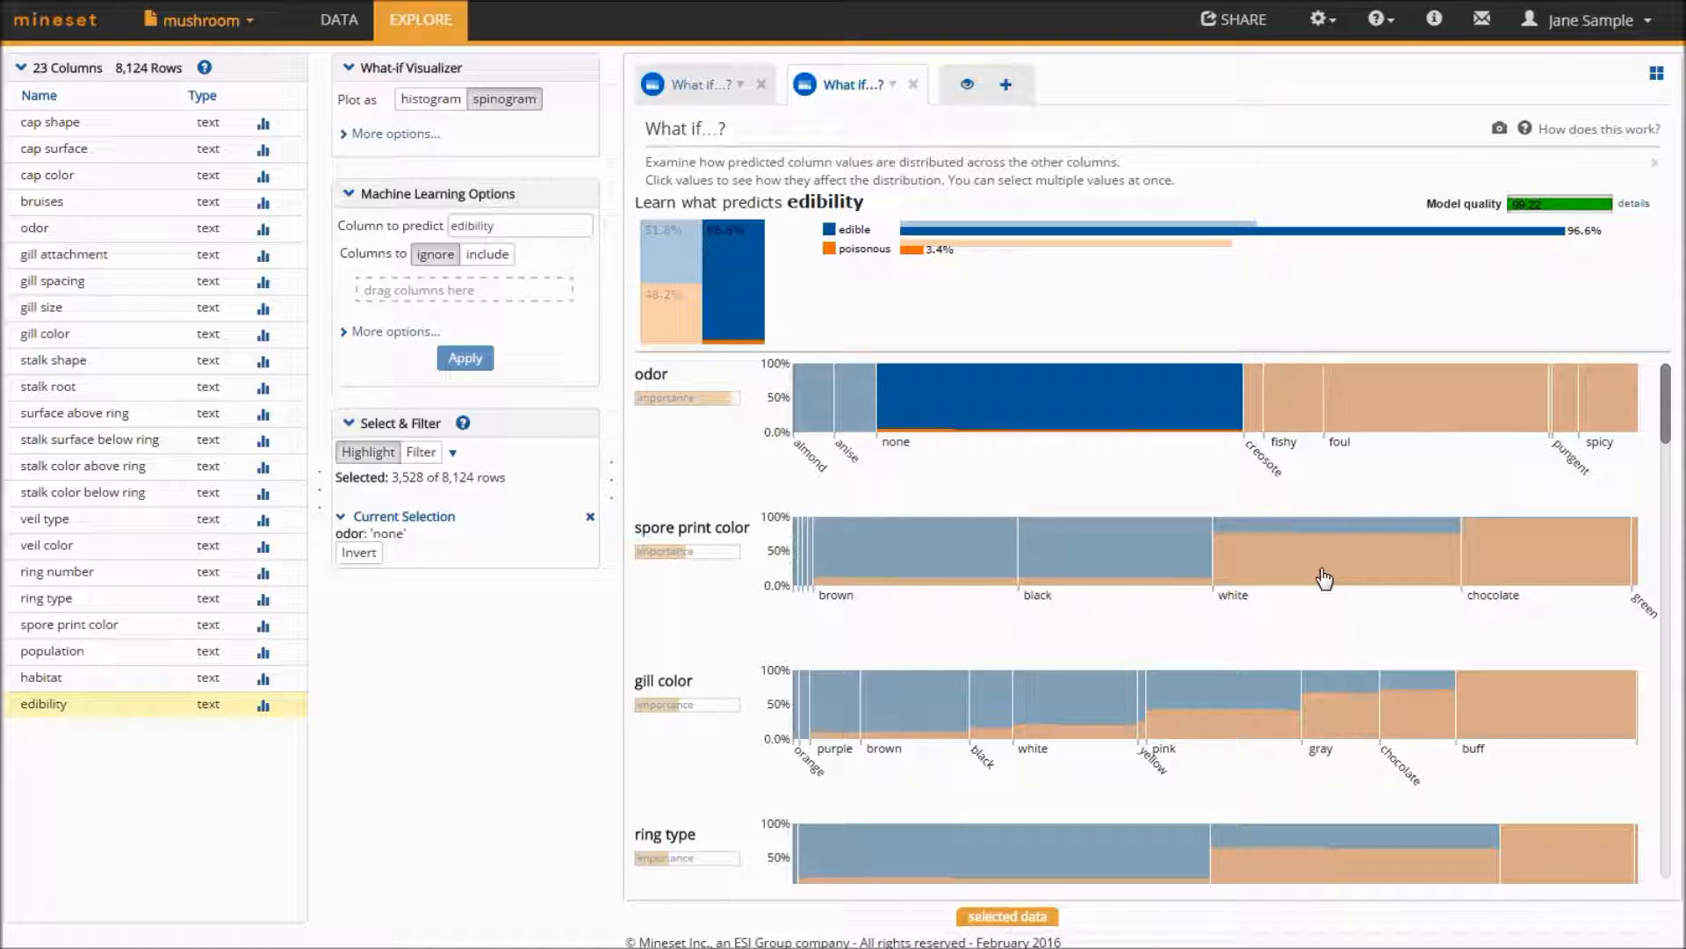
left_click(1333, 554)
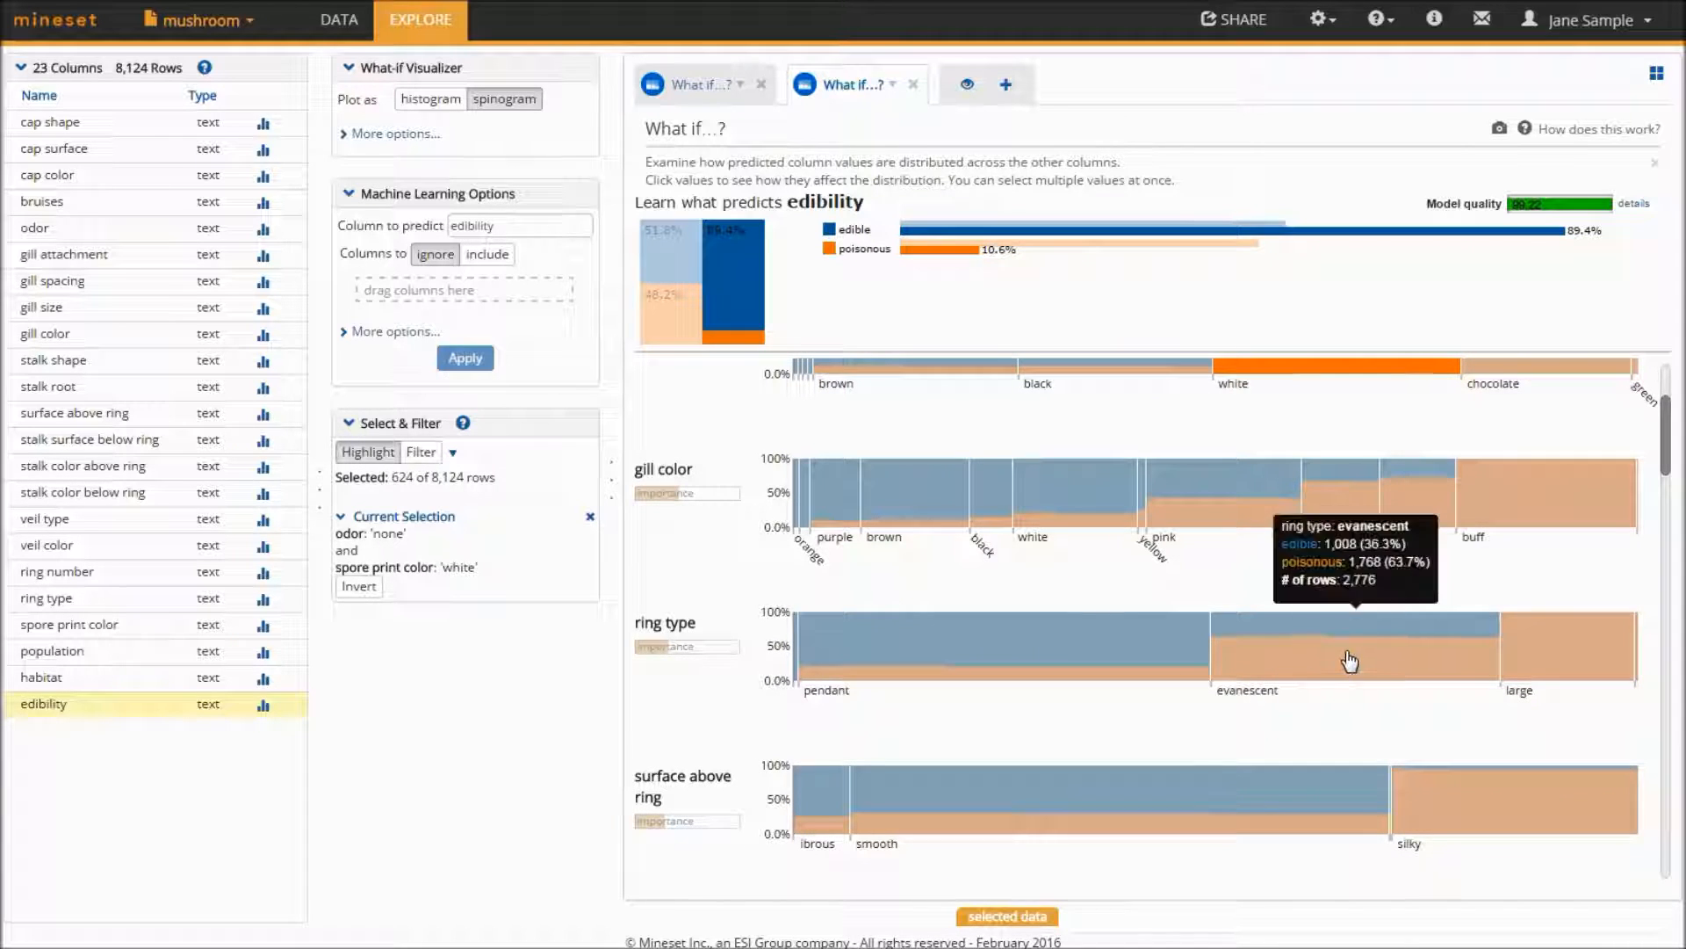
left_click(1349, 645)
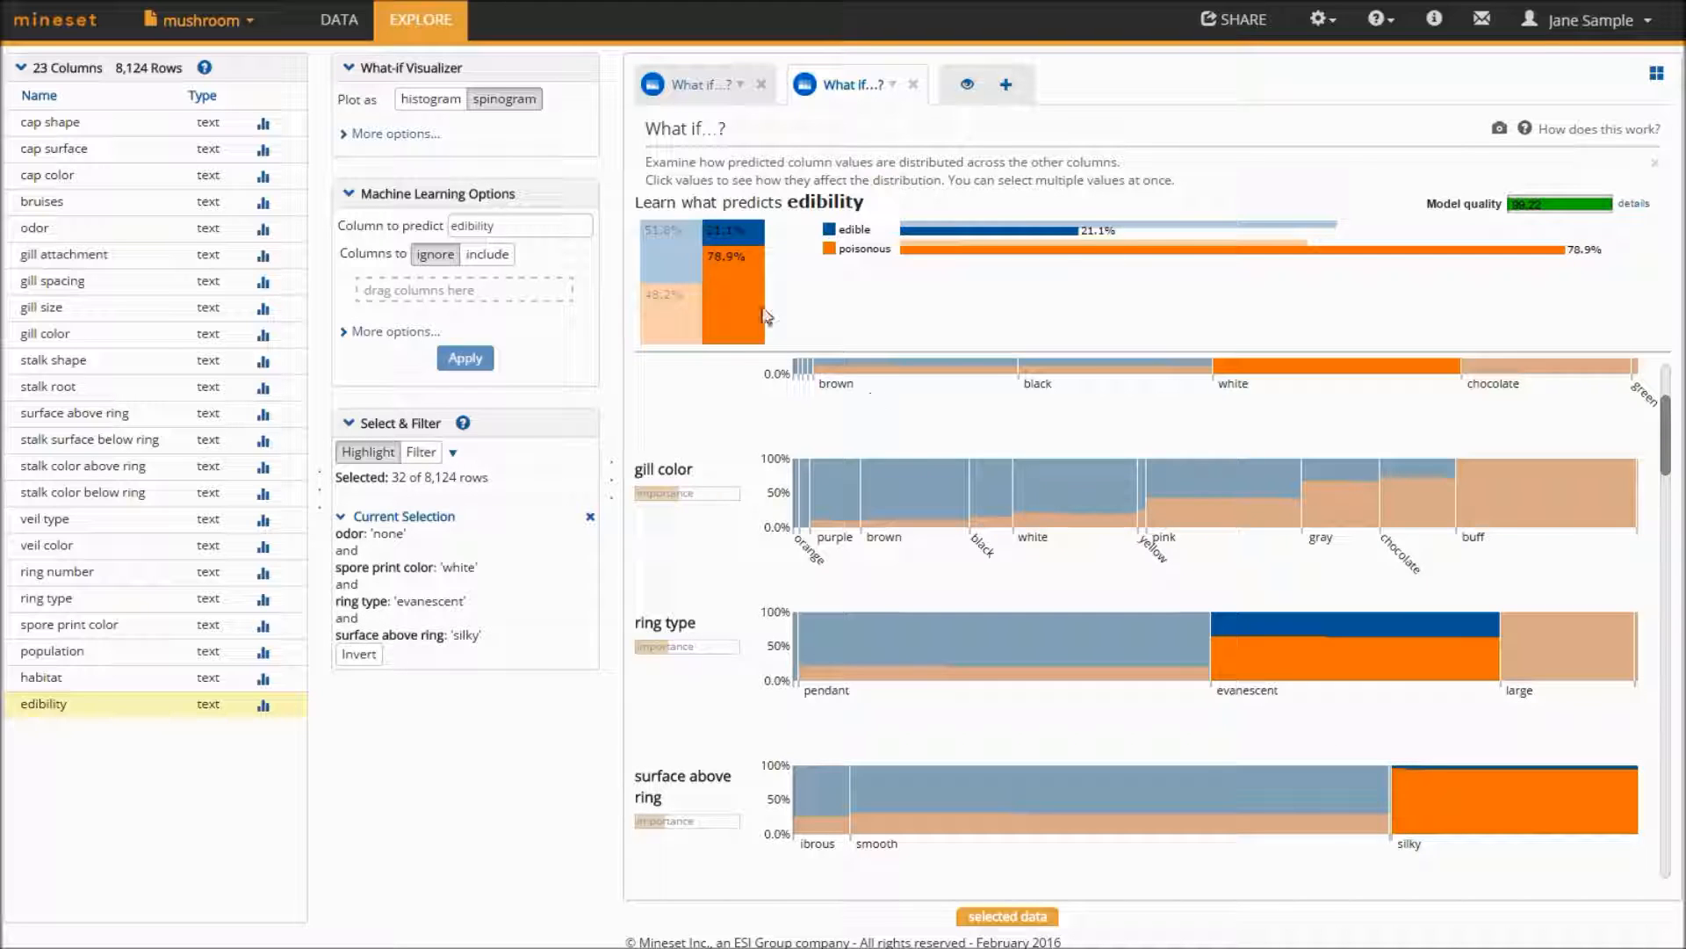
mouse_move(741, 303)
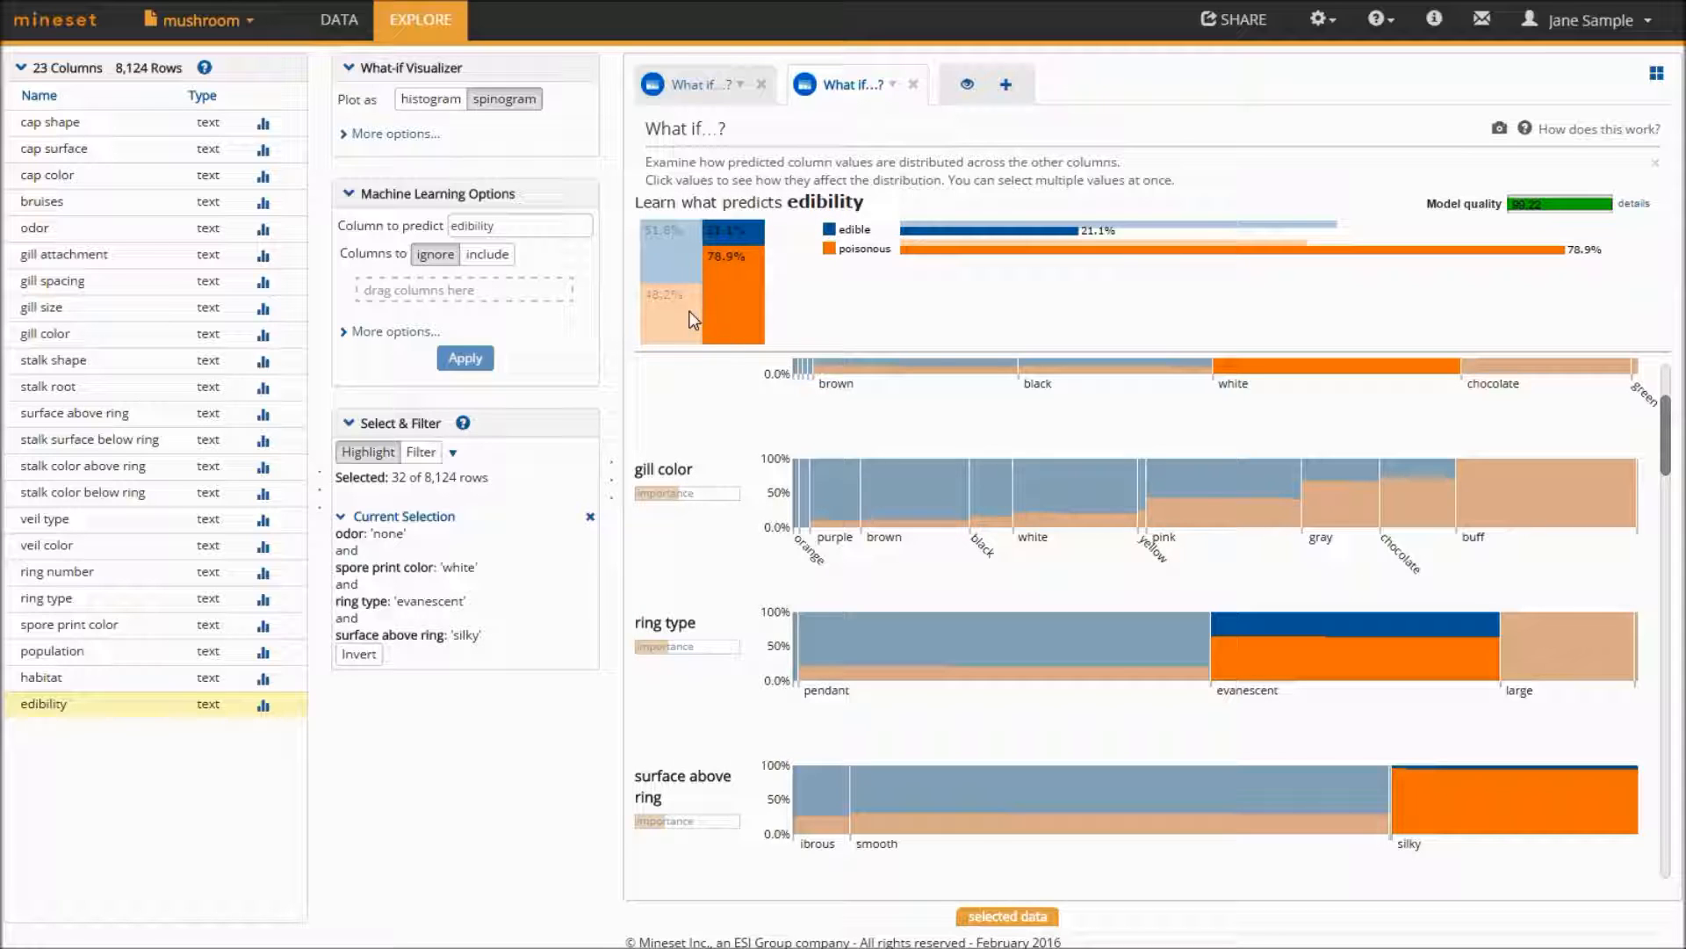
mouse_move(689, 320)
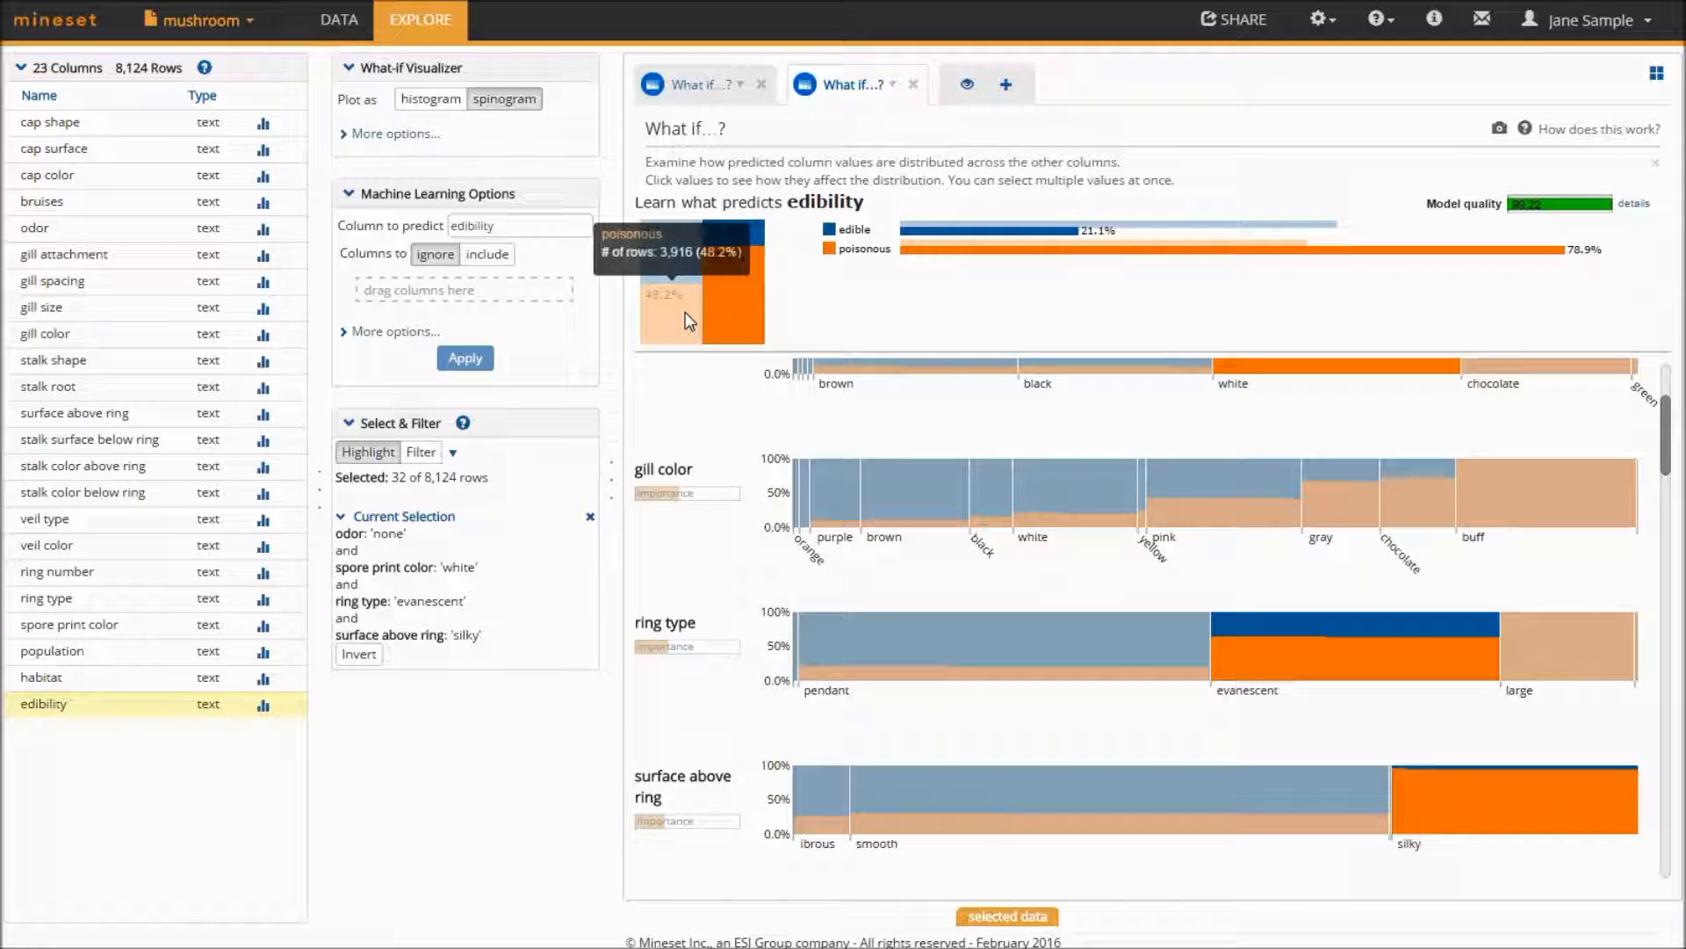
mouse_move(688, 320)
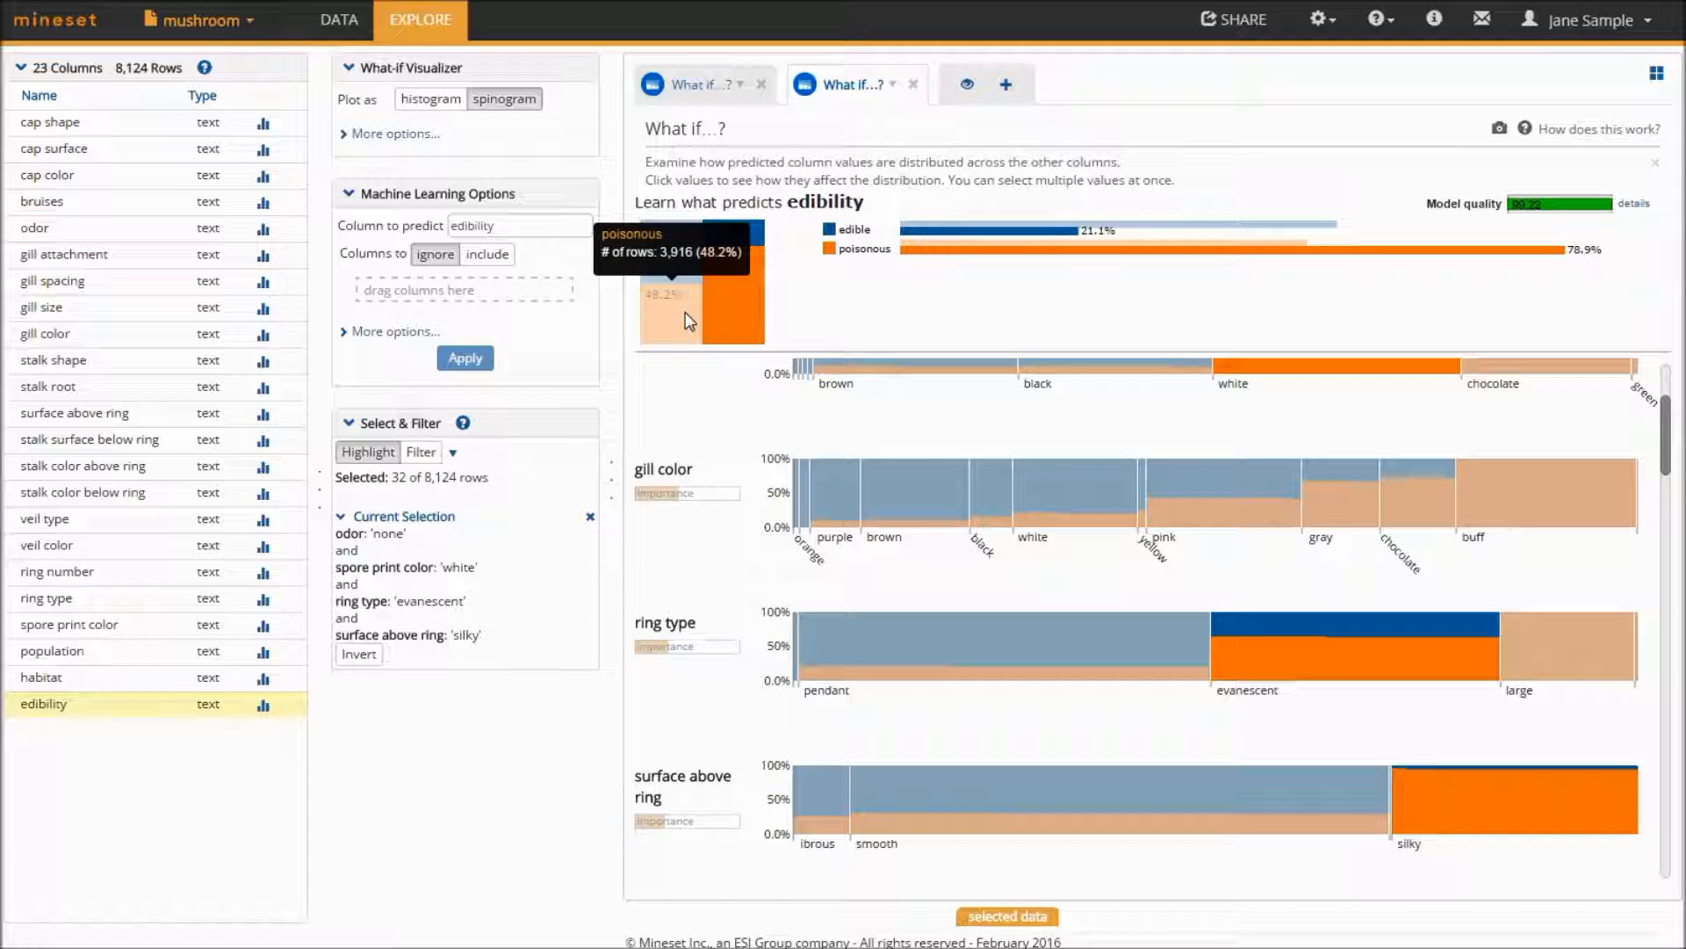